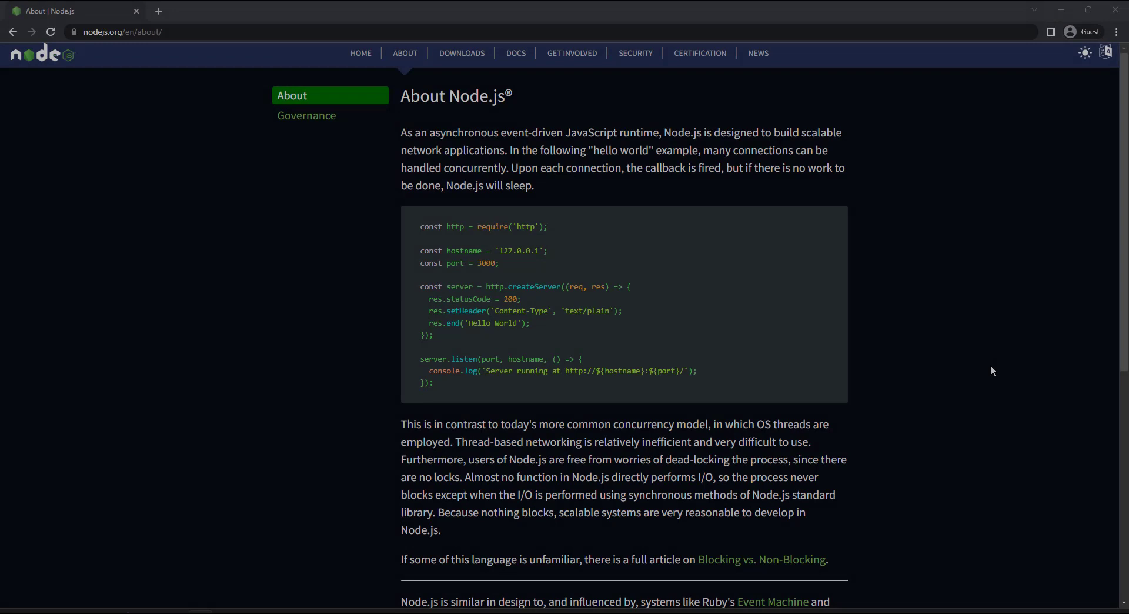
Step: Browse from About Node.js to Project Governance, back to About, and to Governance again
click(305, 115)
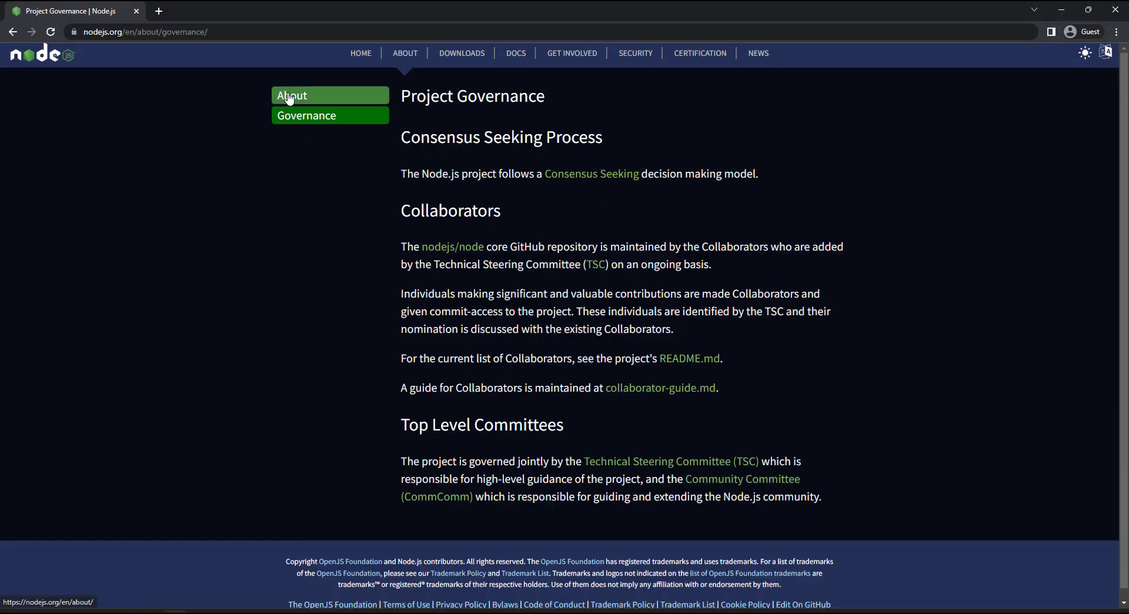
click(292, 95)
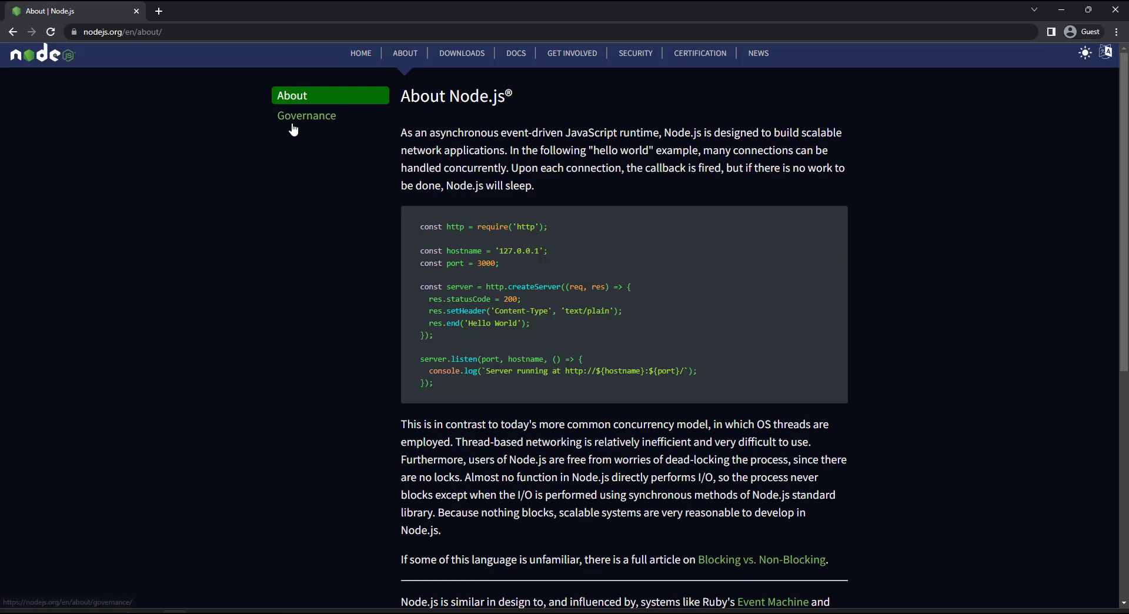
click(306, 116)
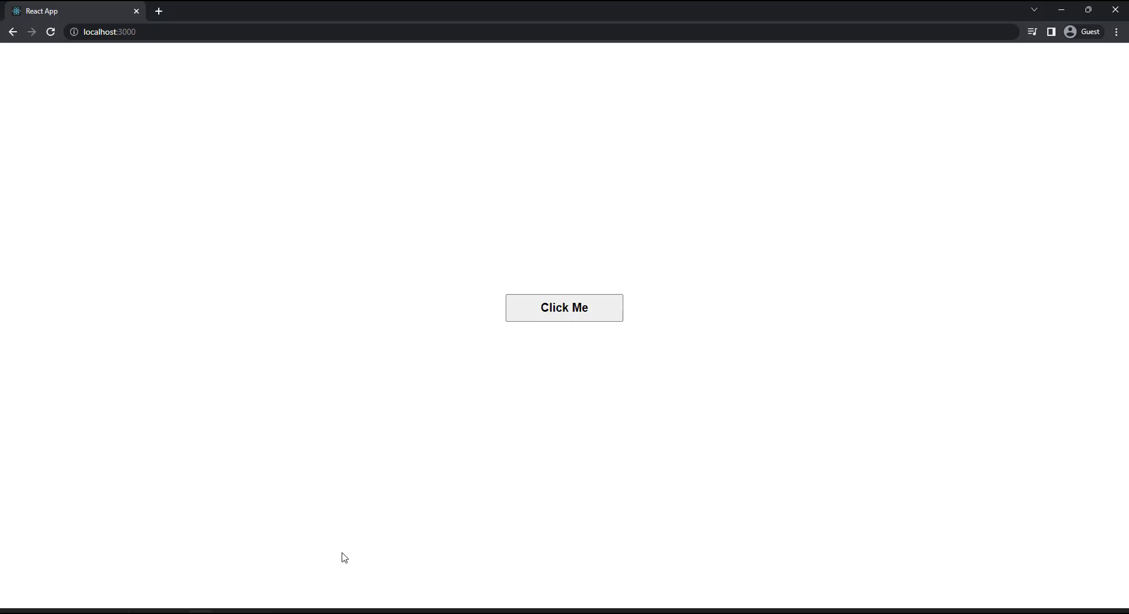
mouse_move(613, 372)
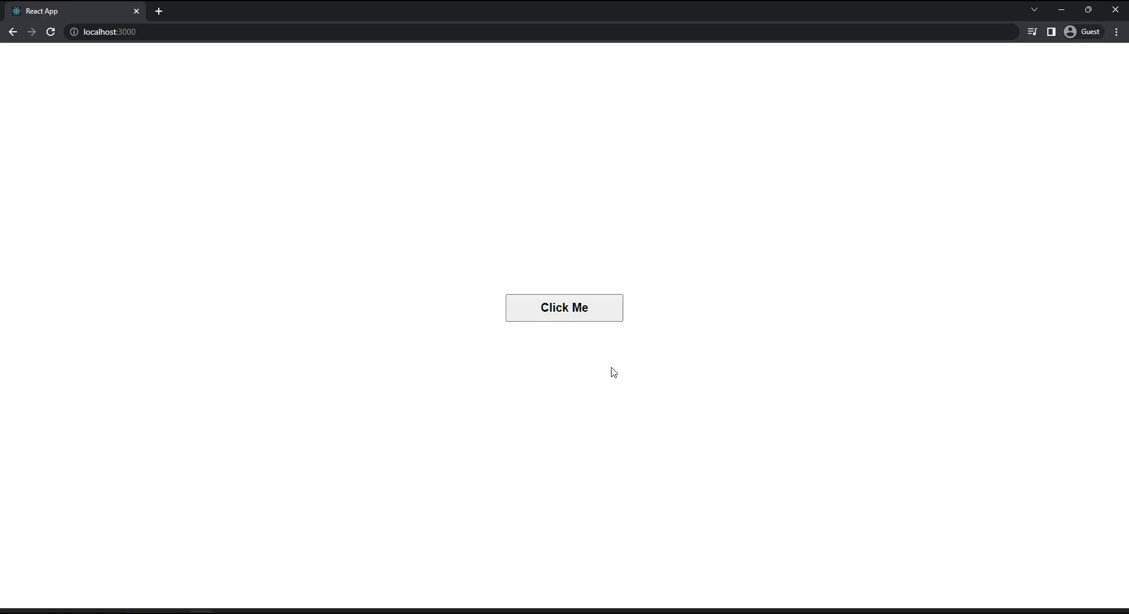
mouse_move(580, 311)
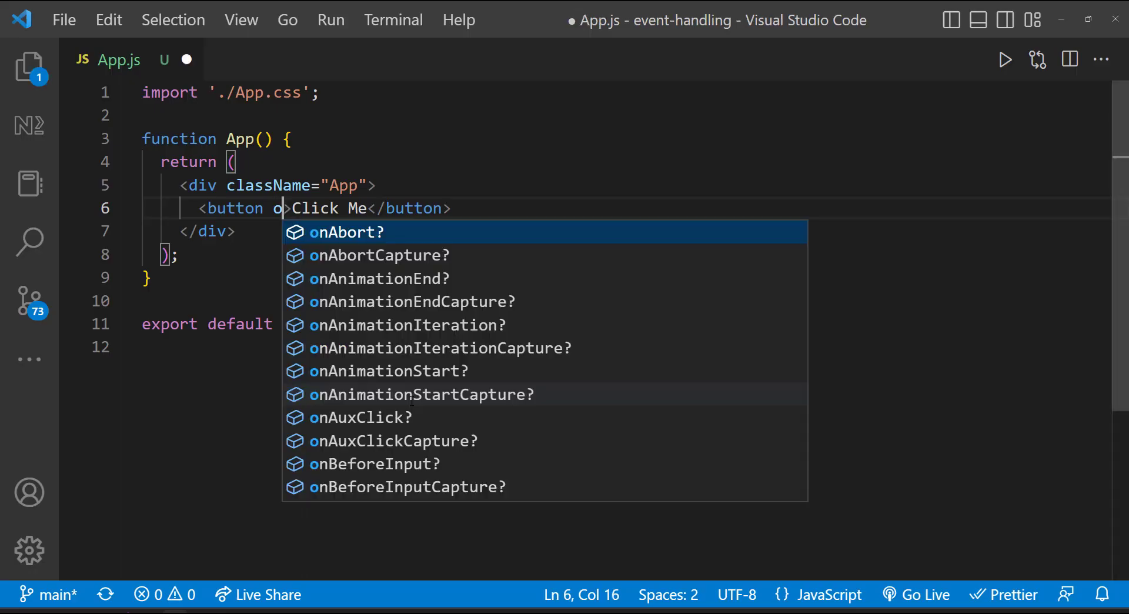
Step: Define showAlert() alerting "Welcome to WebTechTalk!" and wire it to the Click Me button's onClick
text(nclick)
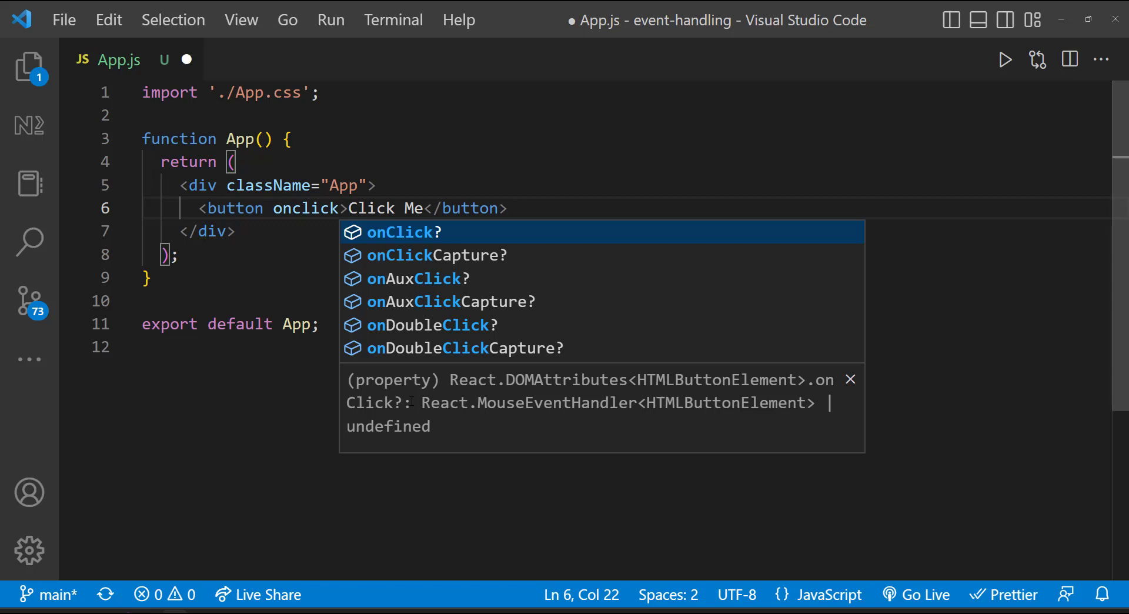
key(Tab)
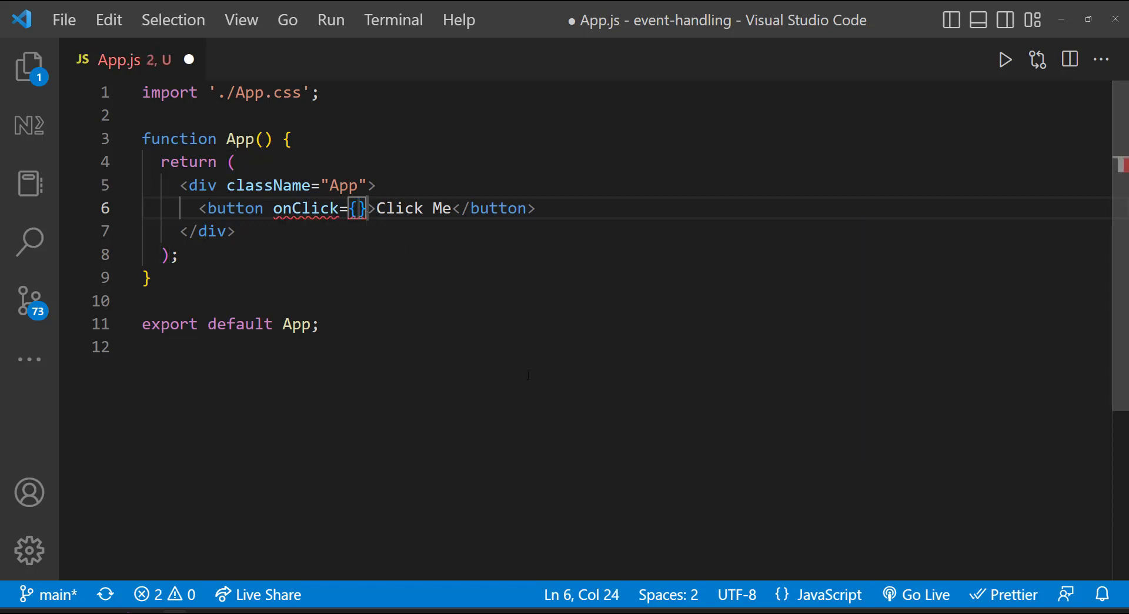
text(function showAlert() {)
text(alert("Welcome to WebTechTalk!)
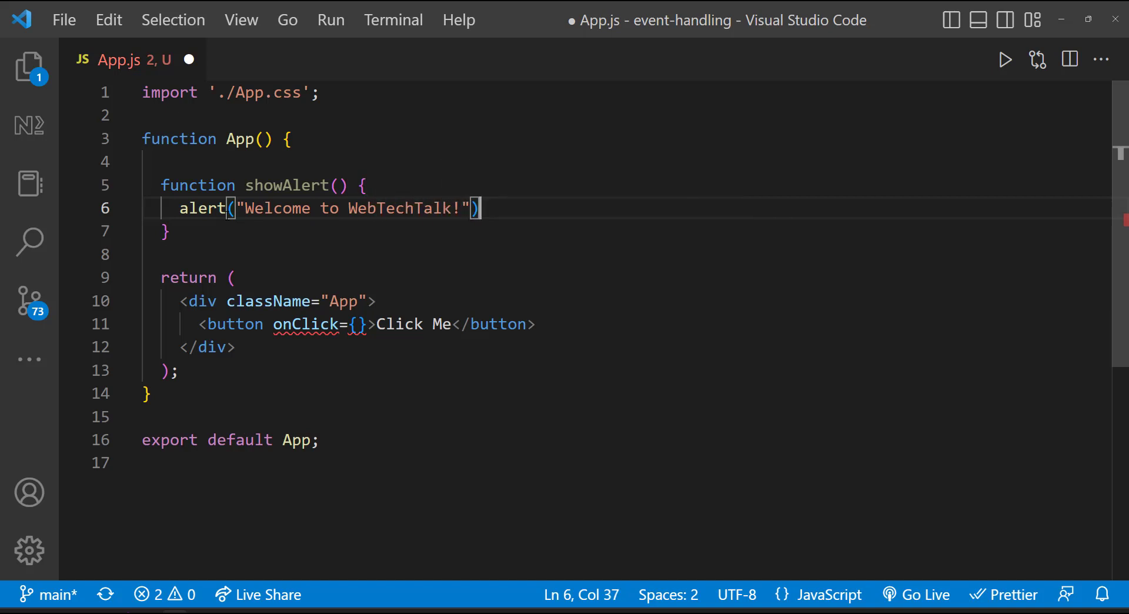
text(;)
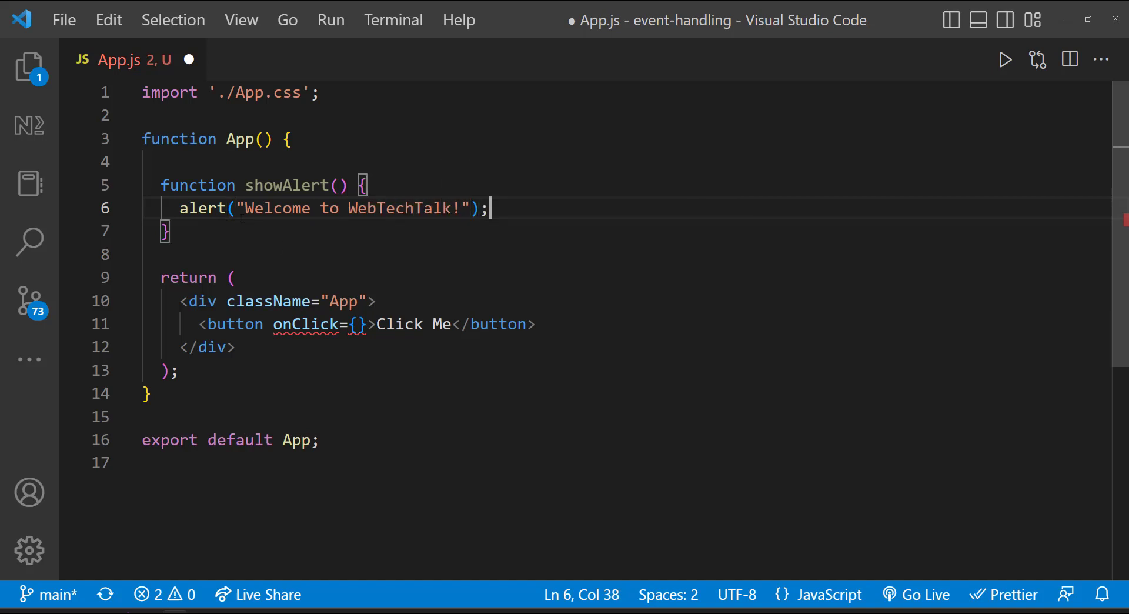
text(showAlert)
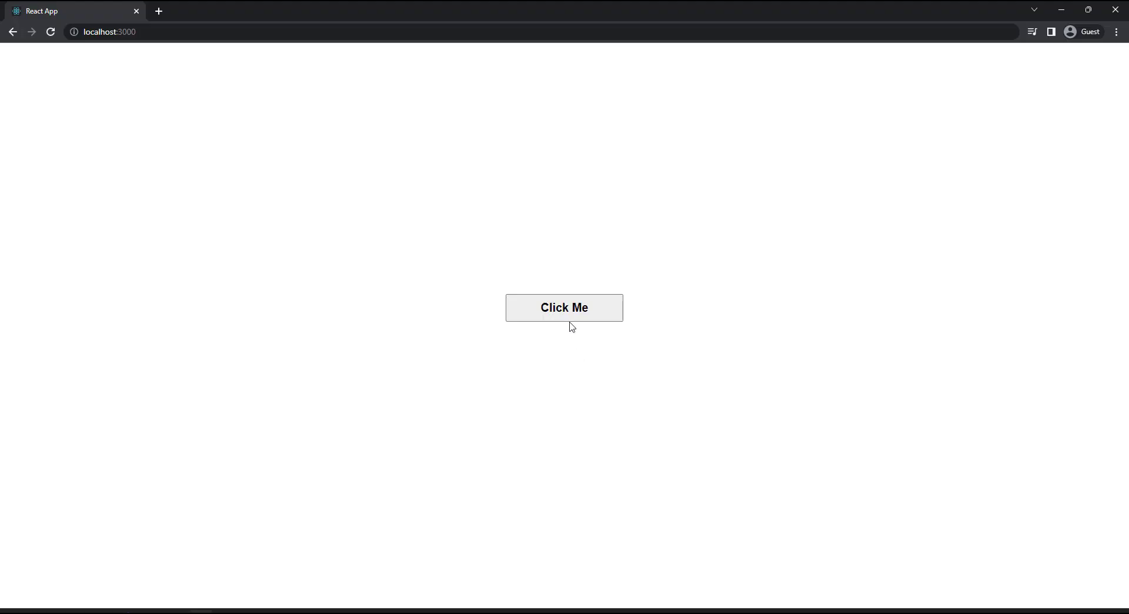
click(564, 307)
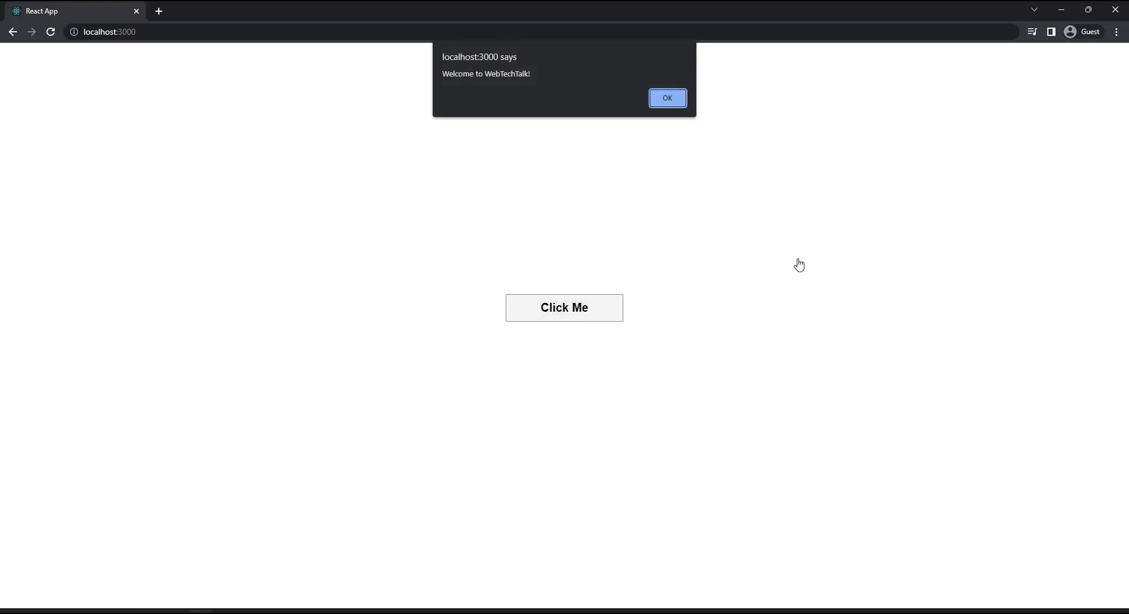
click(665, 98)
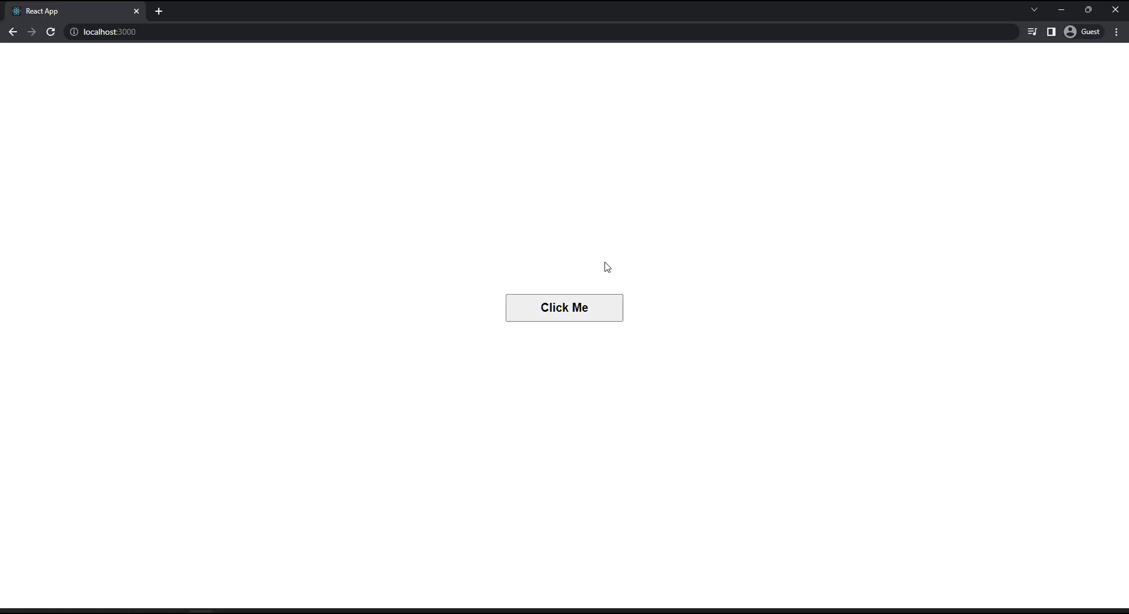
click(564, 307)
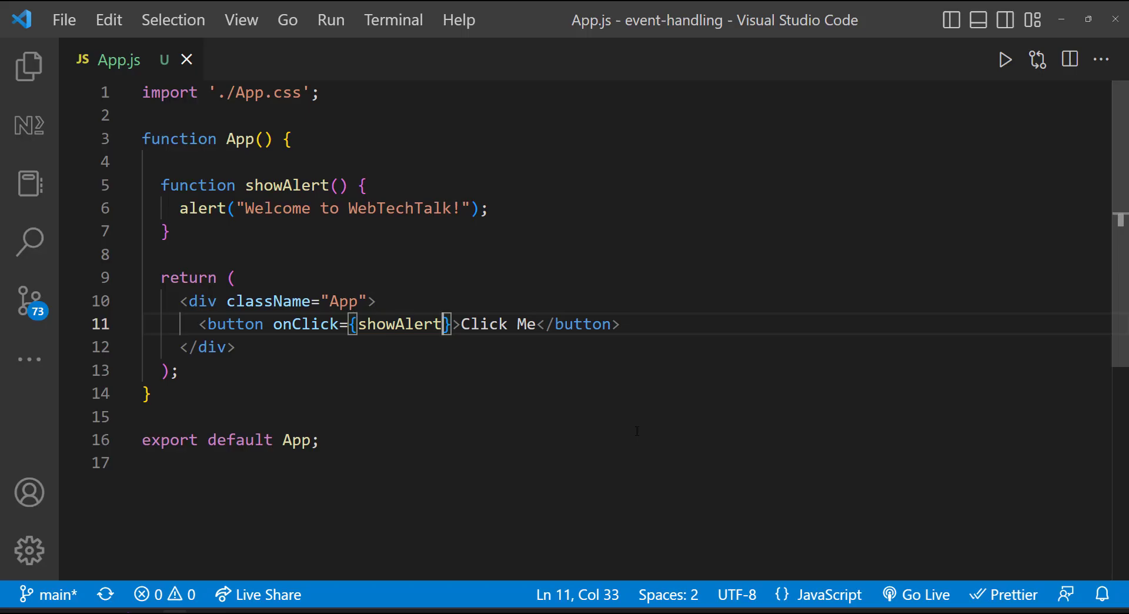
Step: Call showAlert() directly in onClick so the alert fires on page load, dismissing each alert
text(())
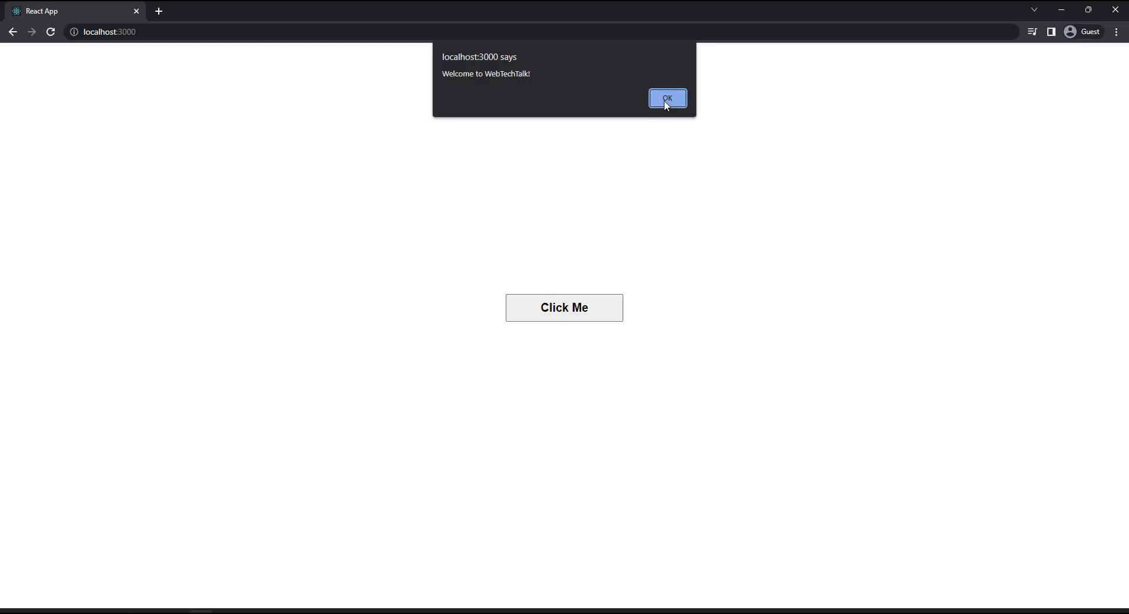
click(666, 97)
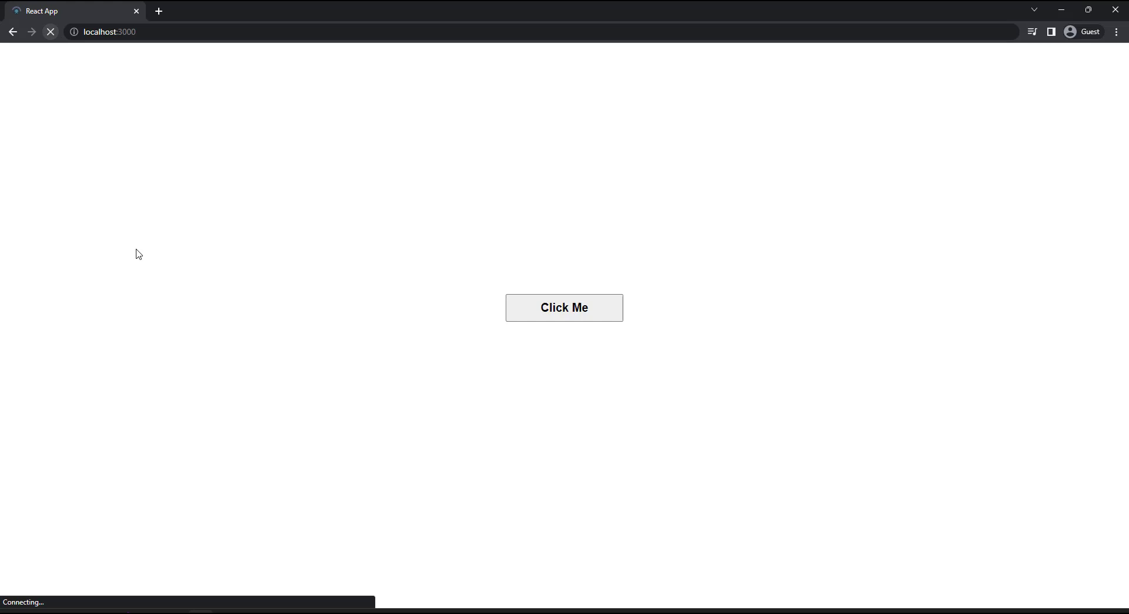
click(563, 307)
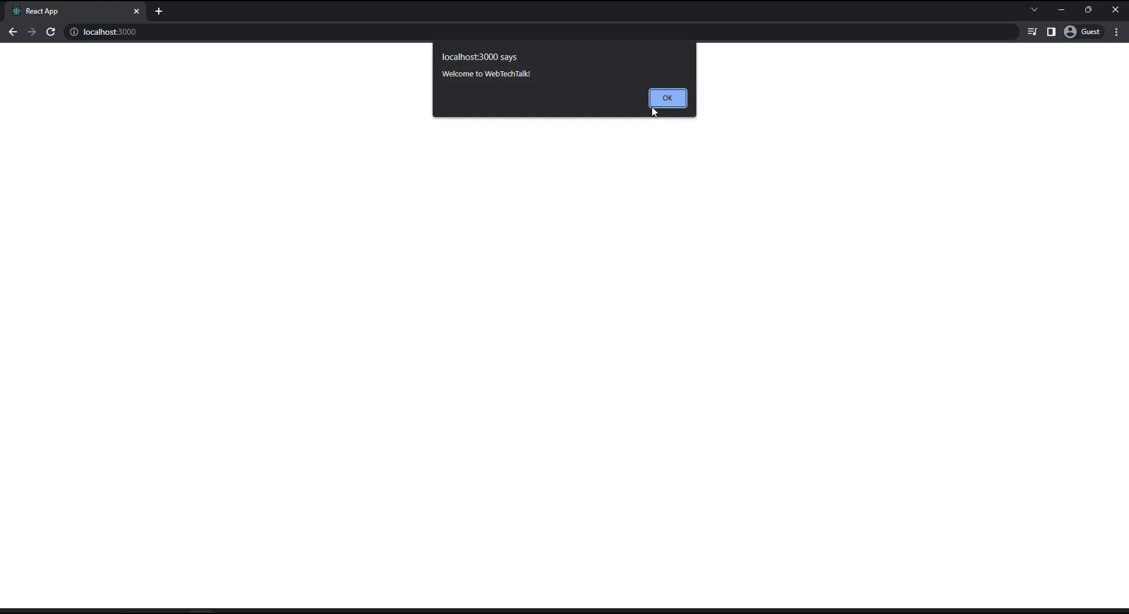
click(666, 97)
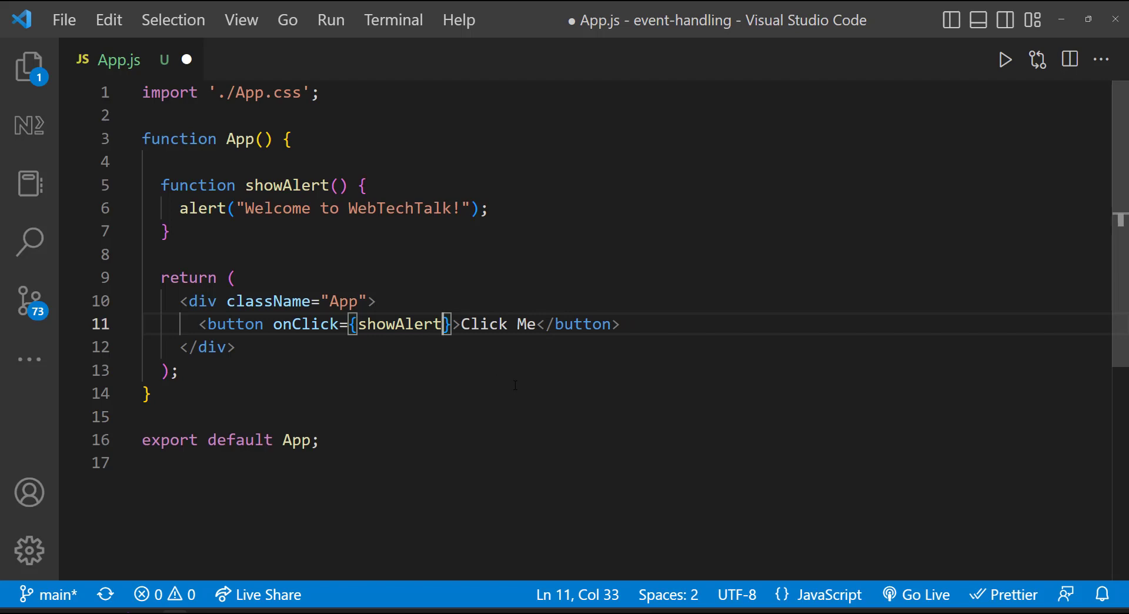
Step: Add const request alerting "Please subscribe and support" and a Please button calling it
text(())
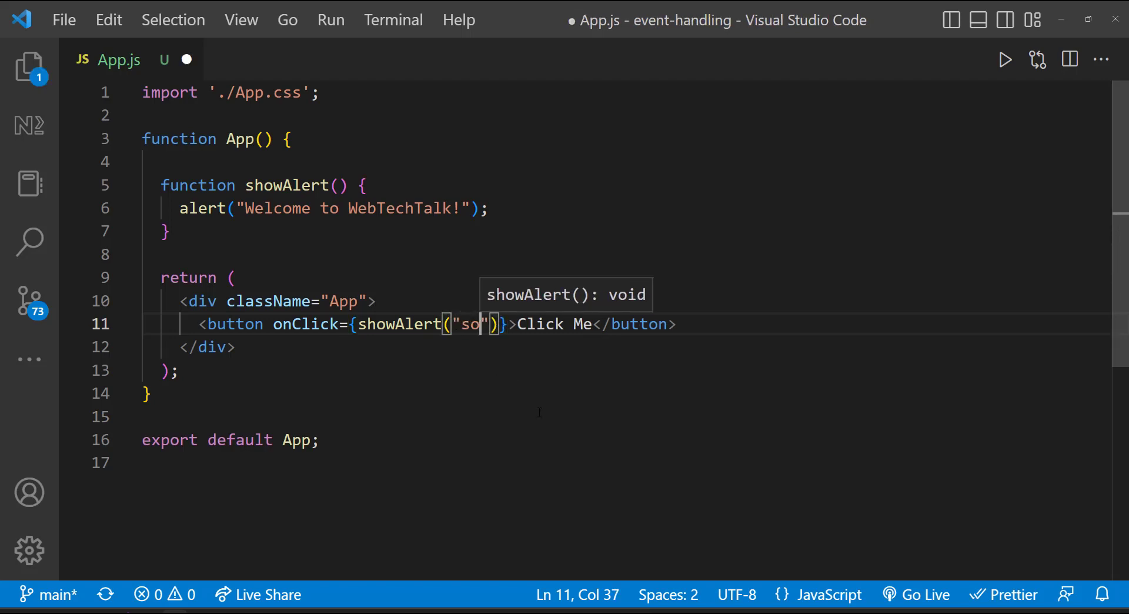
text(me)
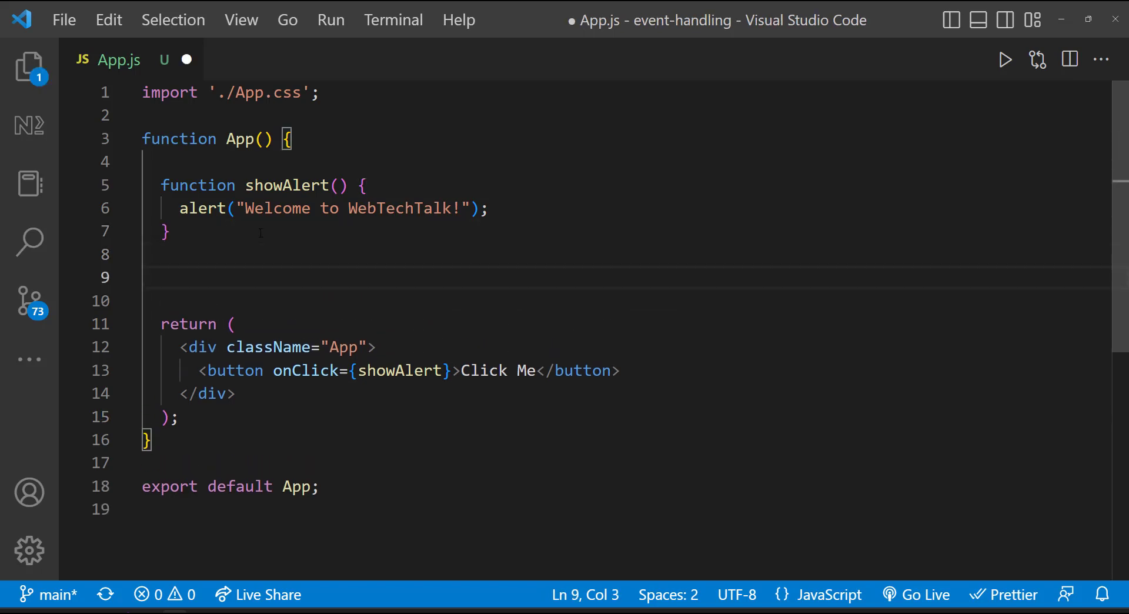
text(const request = () => {)
text(a)
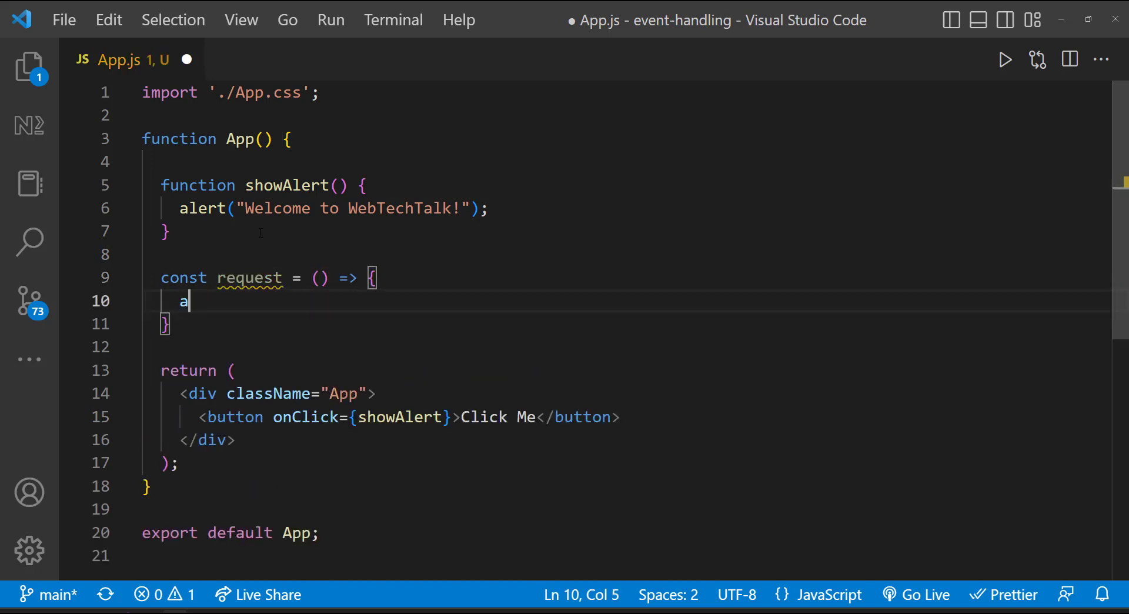
text(lert("Please subsc")
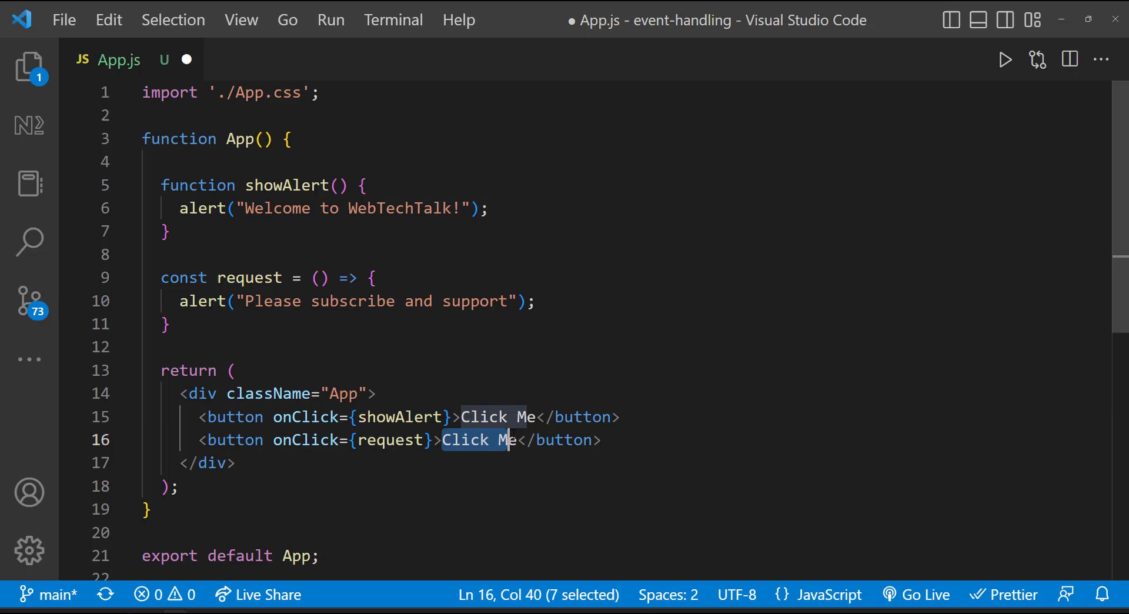
text(Please)
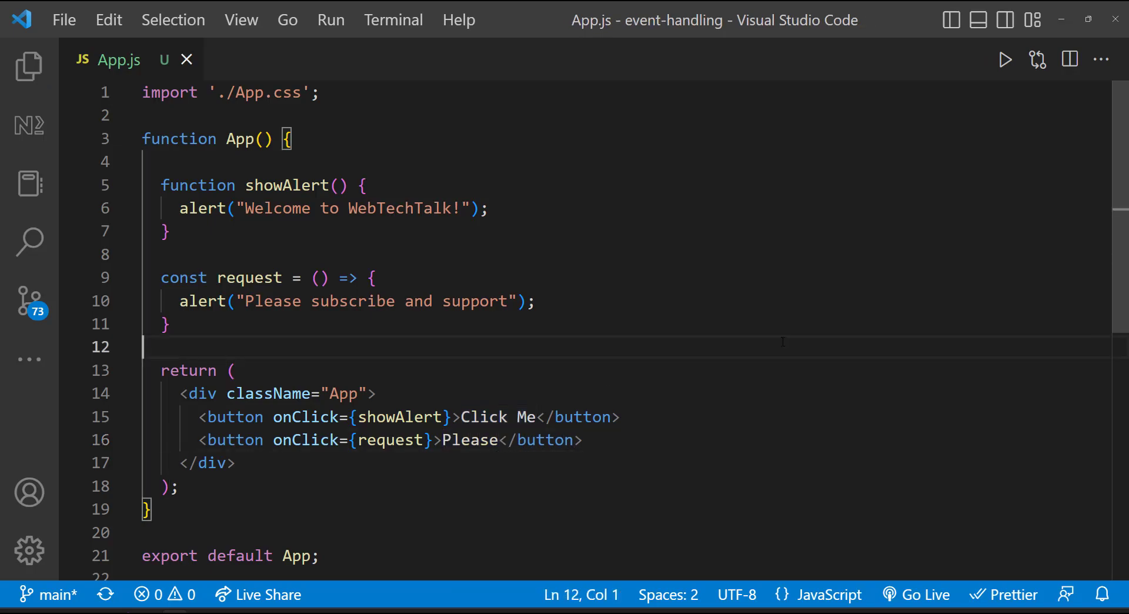
click(640, 307)
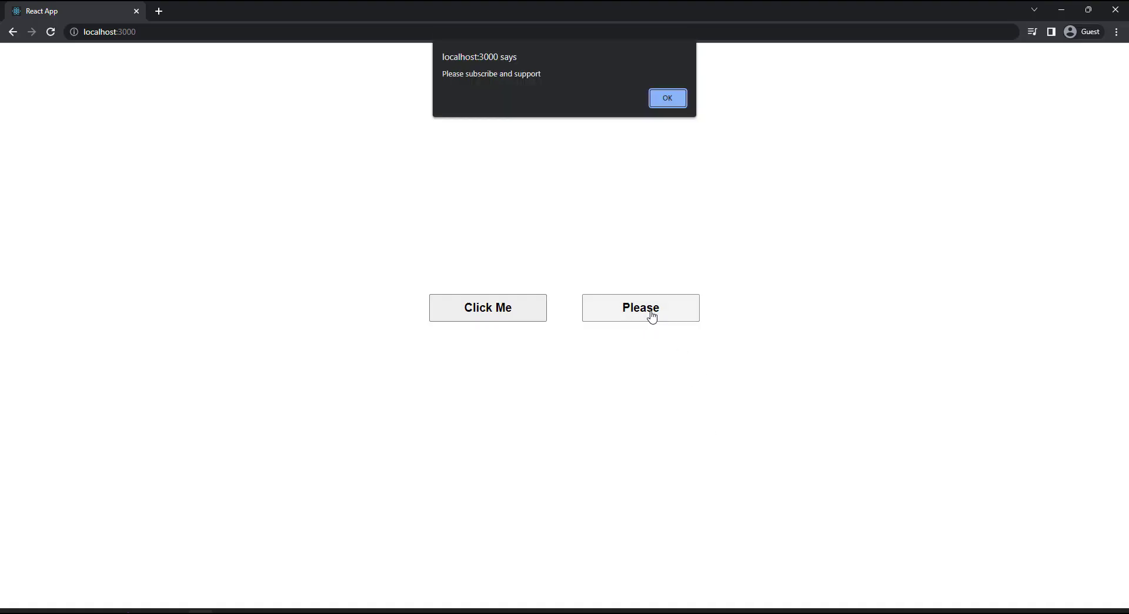
click(666, 98)
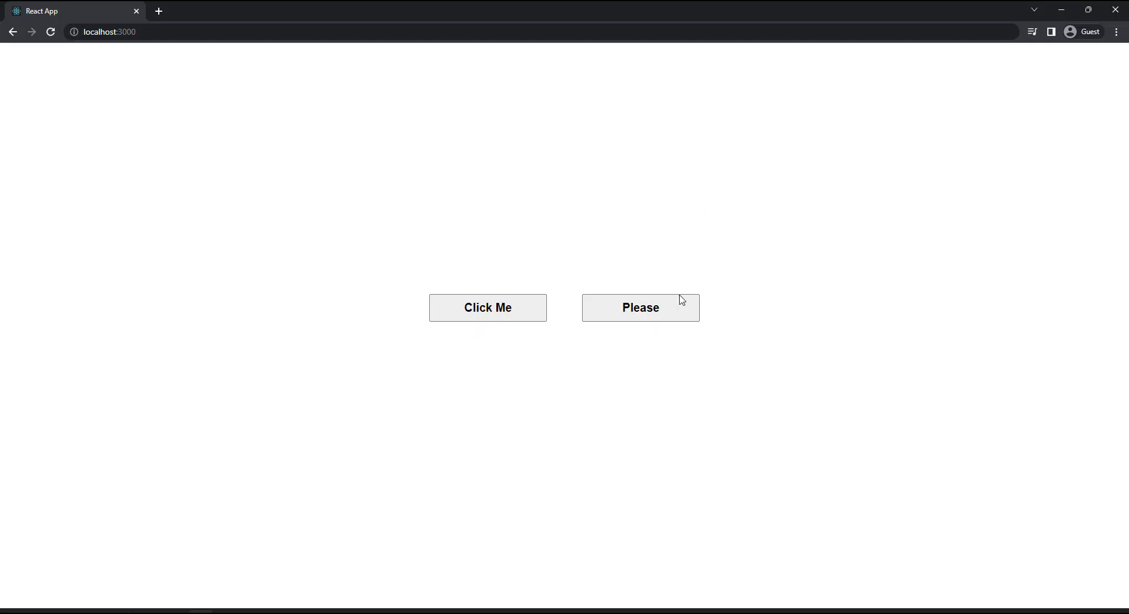
click(639, 306)
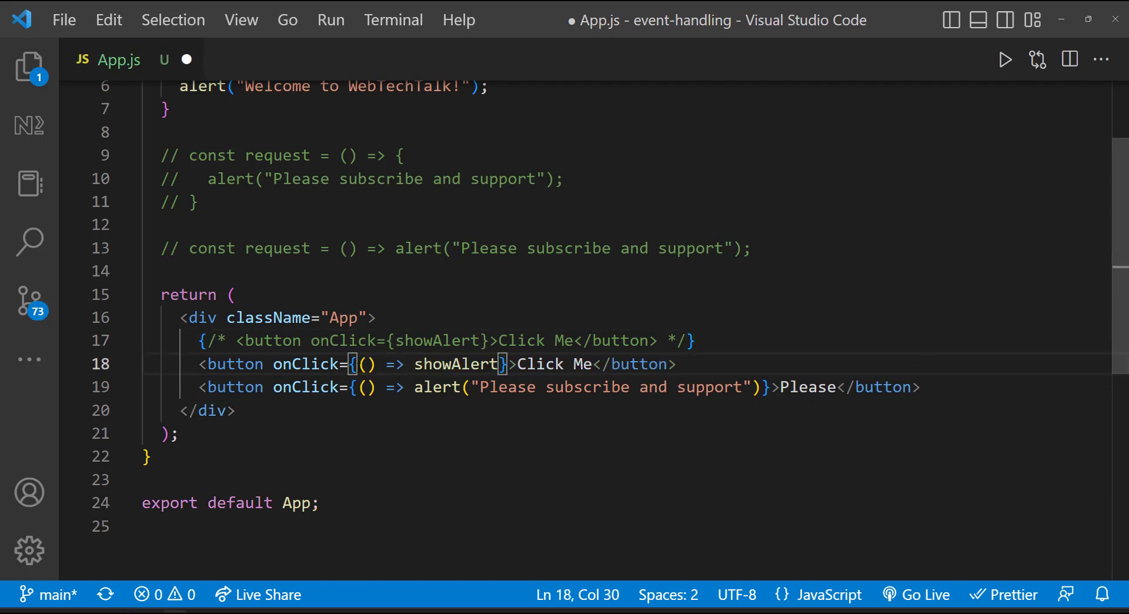
Step: Use inline arrow onClick handlers and add a Thanks button calling response("Thanks a lot for subscribing")
text(())
text(<button onClick={() => response("Please subscribe and support")}>Thanks</button>)
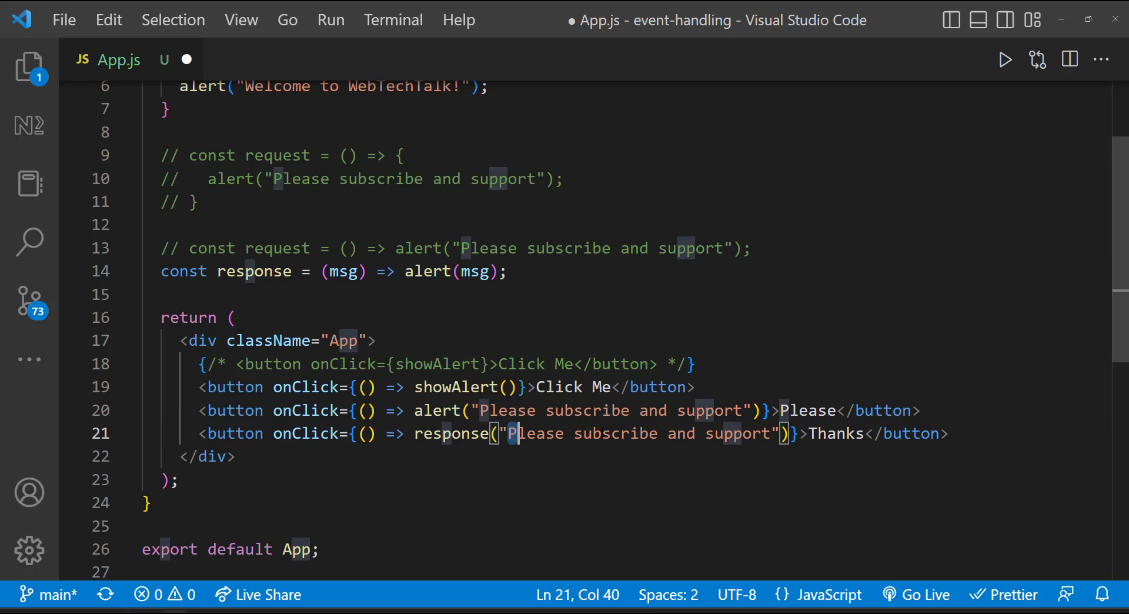
text(Thanks a lot for su)
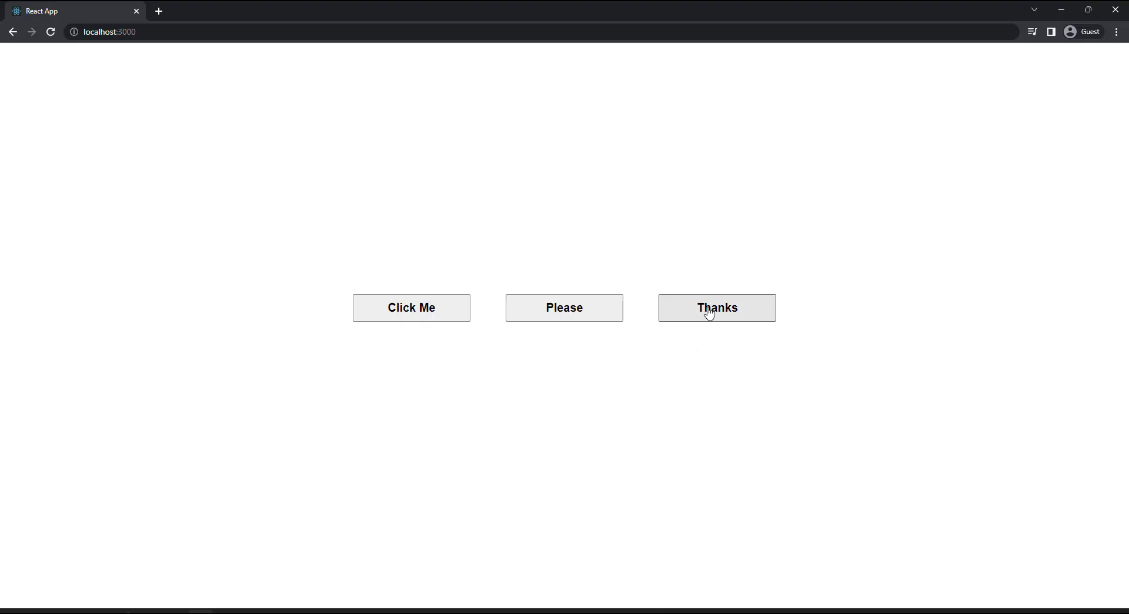
click(716, 307)
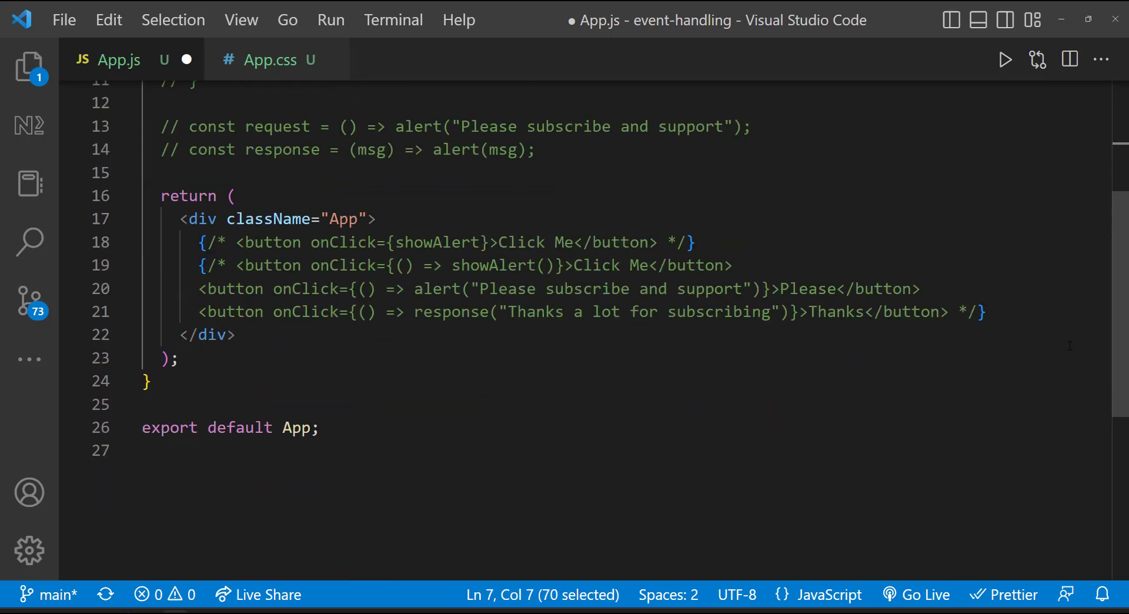
Step: Add a text input with onChange={onTextChange} and start the onTextChange arrow function with console.log
text(<input />)
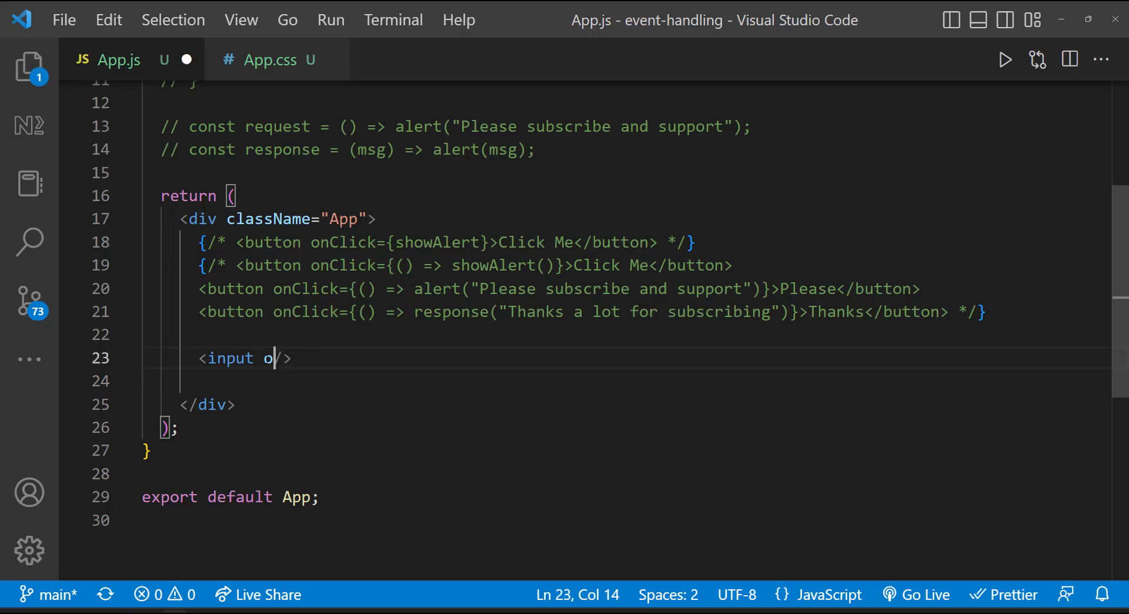
text(nChange={})
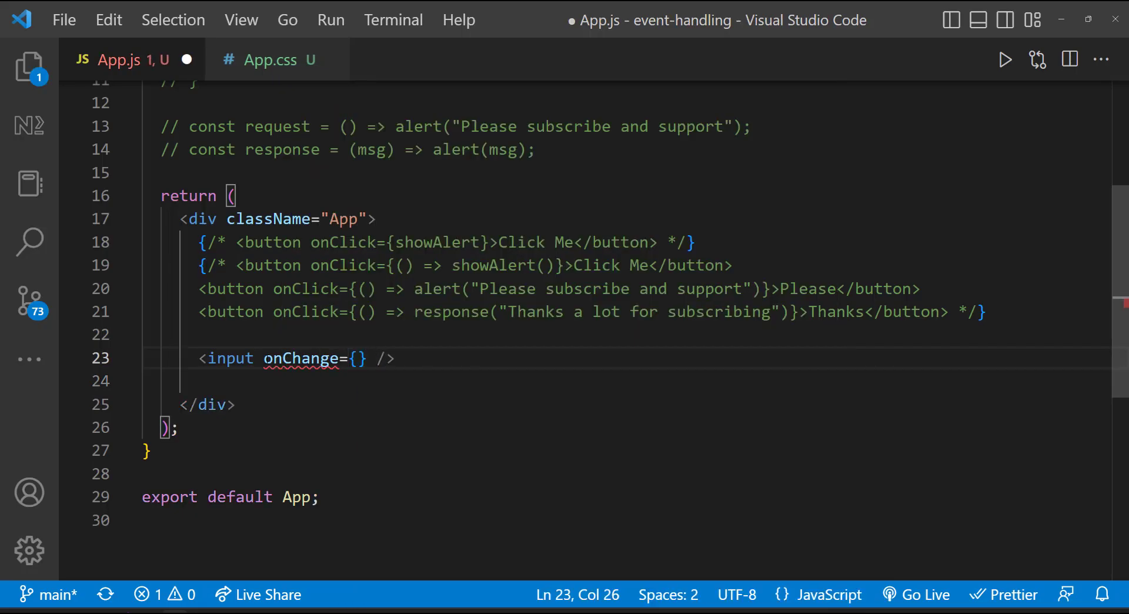
text(onTextChange)
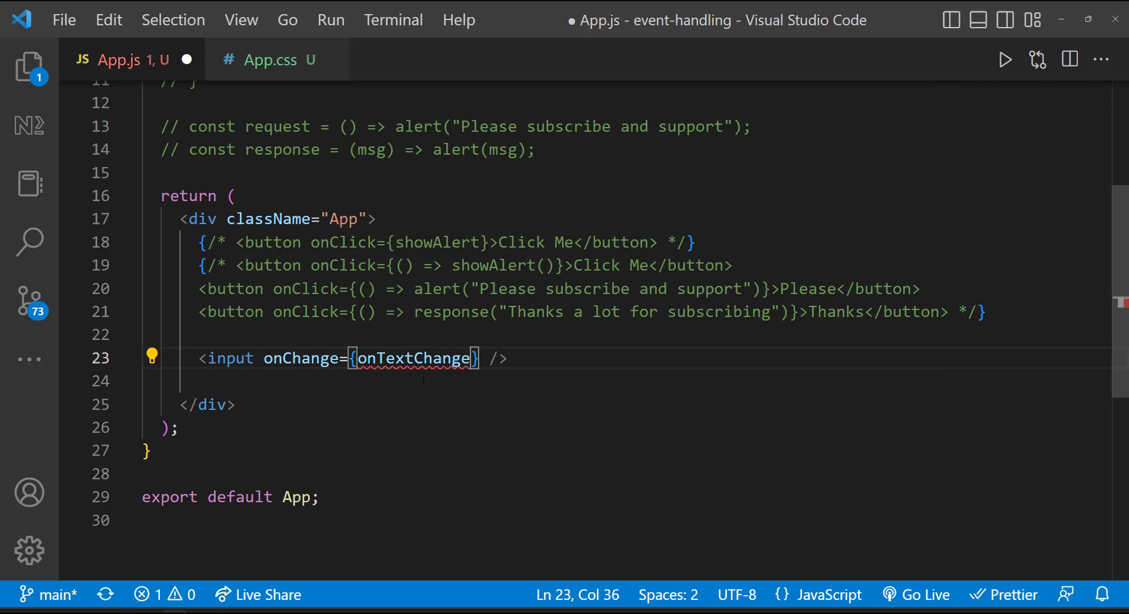
text(co)
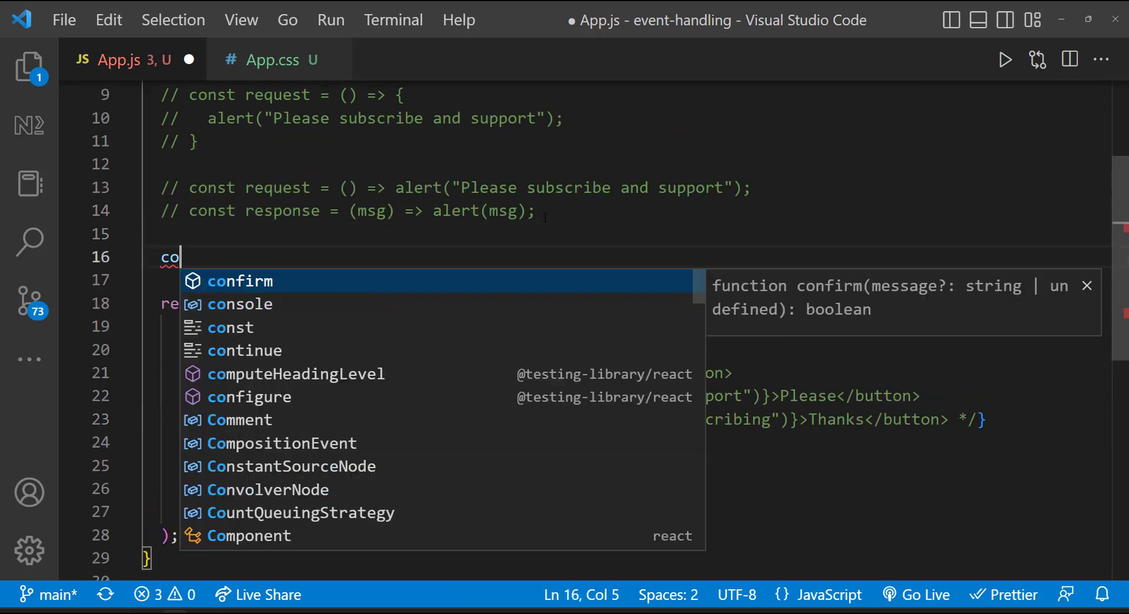
text(nst onTextChange = () =)
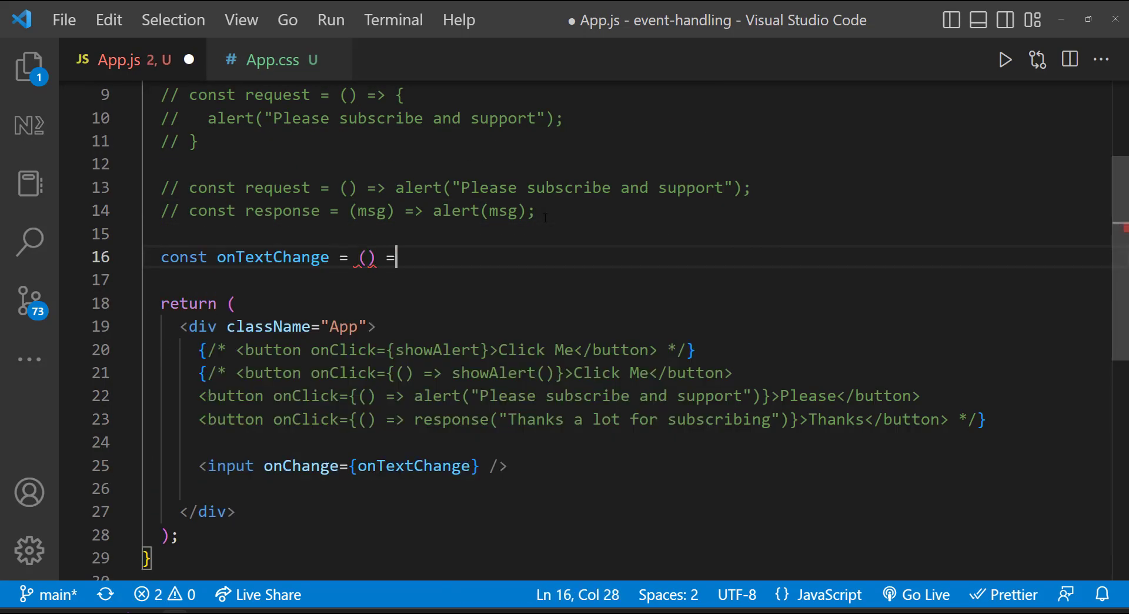
text({ console.log)
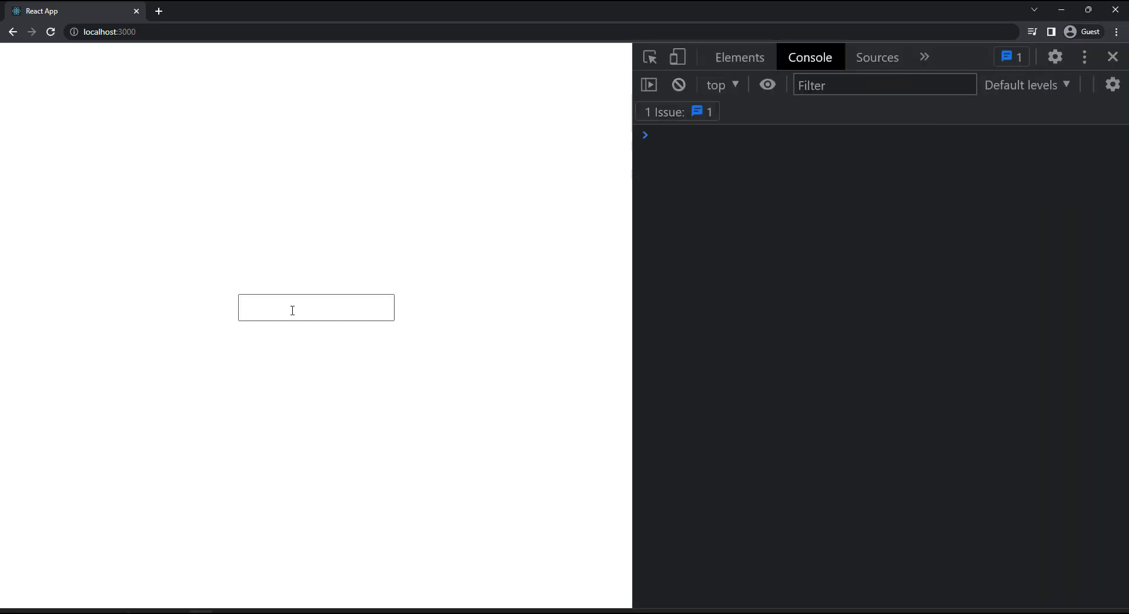
Step: Make onTextChange take event and log it with console.log(event), then reload the app
text(Surender)
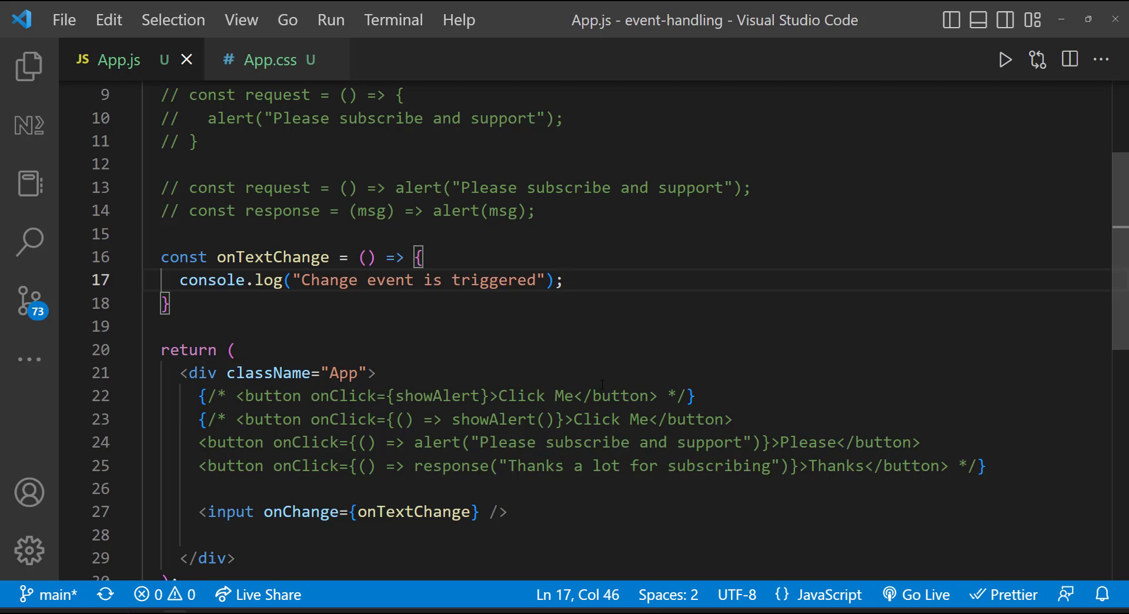
text(event)
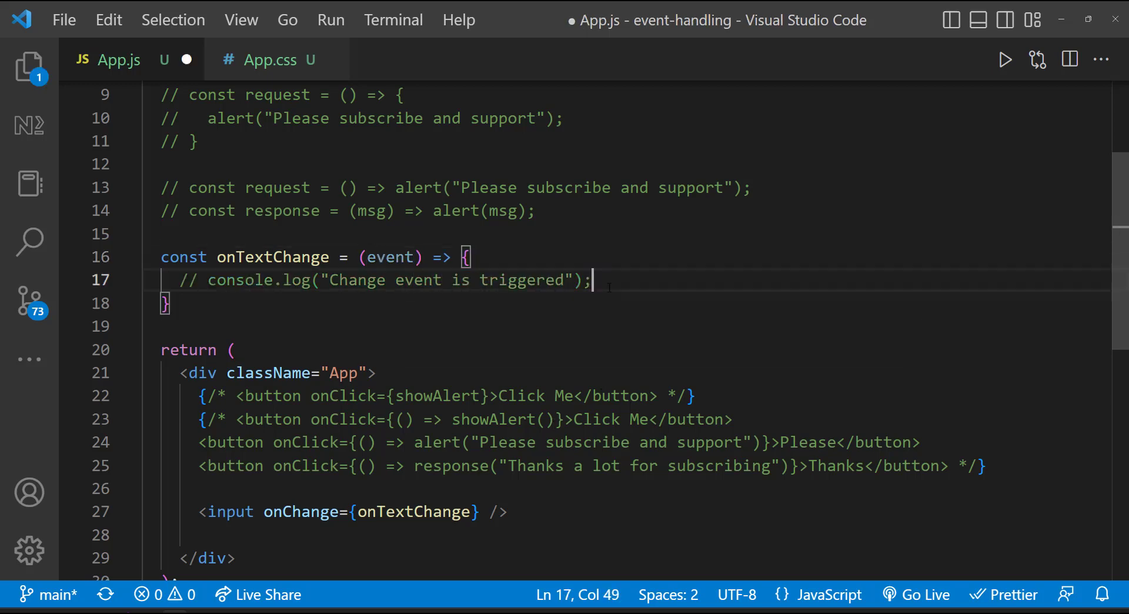
text(console.log(event);)
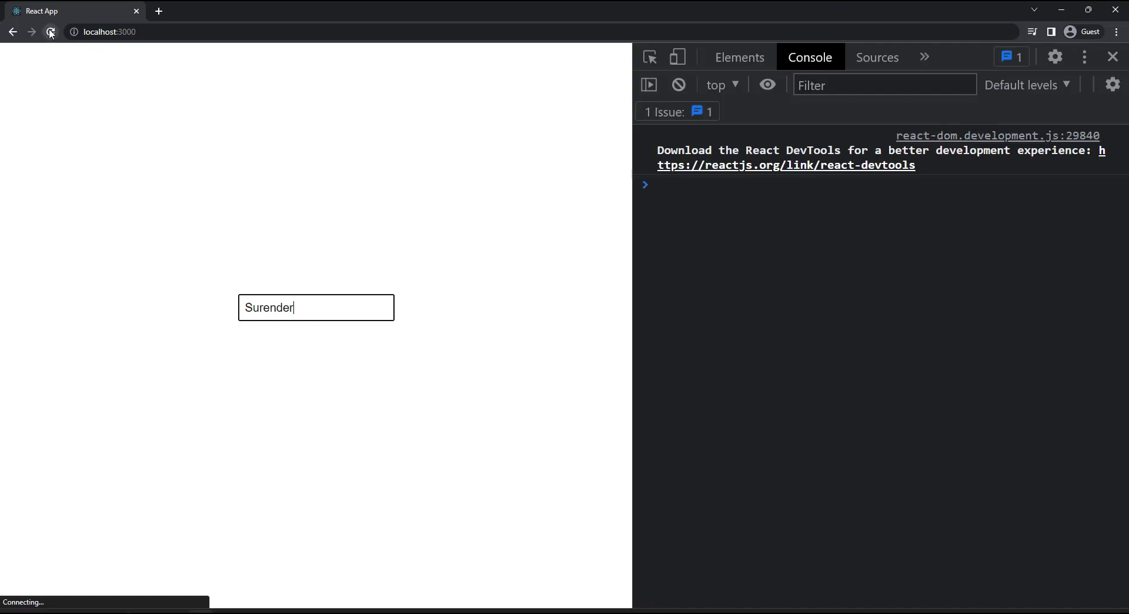
click(50, 32)
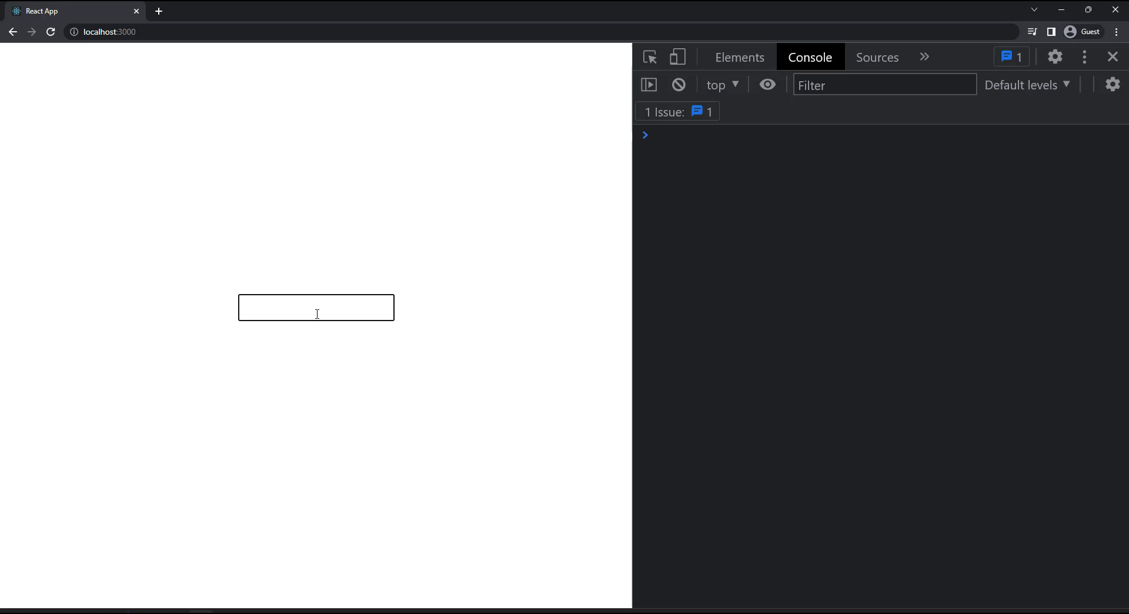
Step: Type in the input, inspect the logged SyntheticBaseEvent's target, and log event.target.value instead
text(Web)
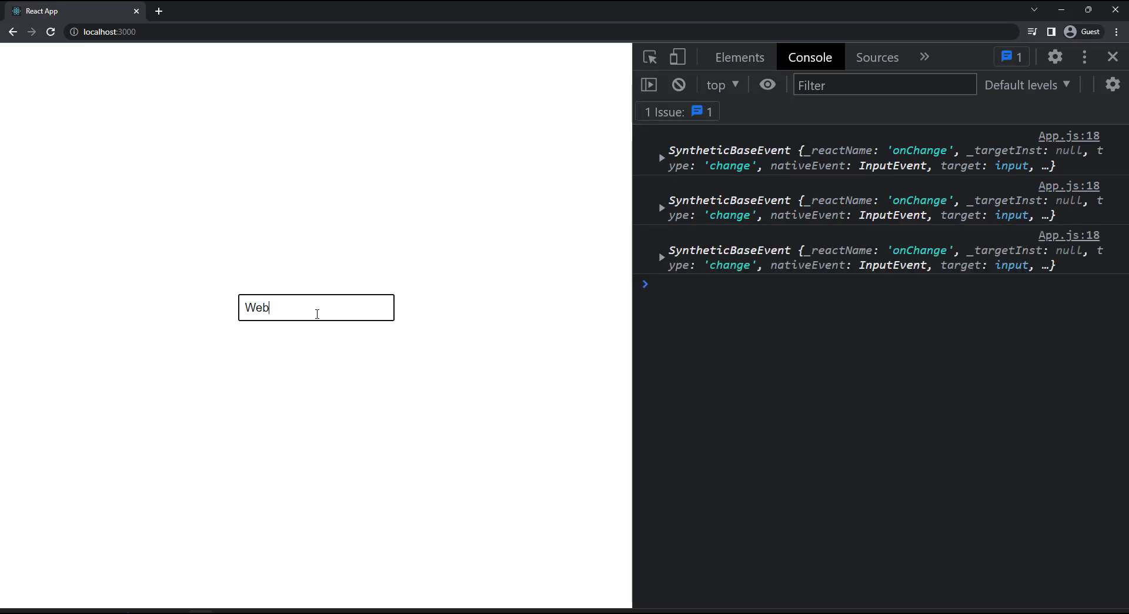
click(661, 256)
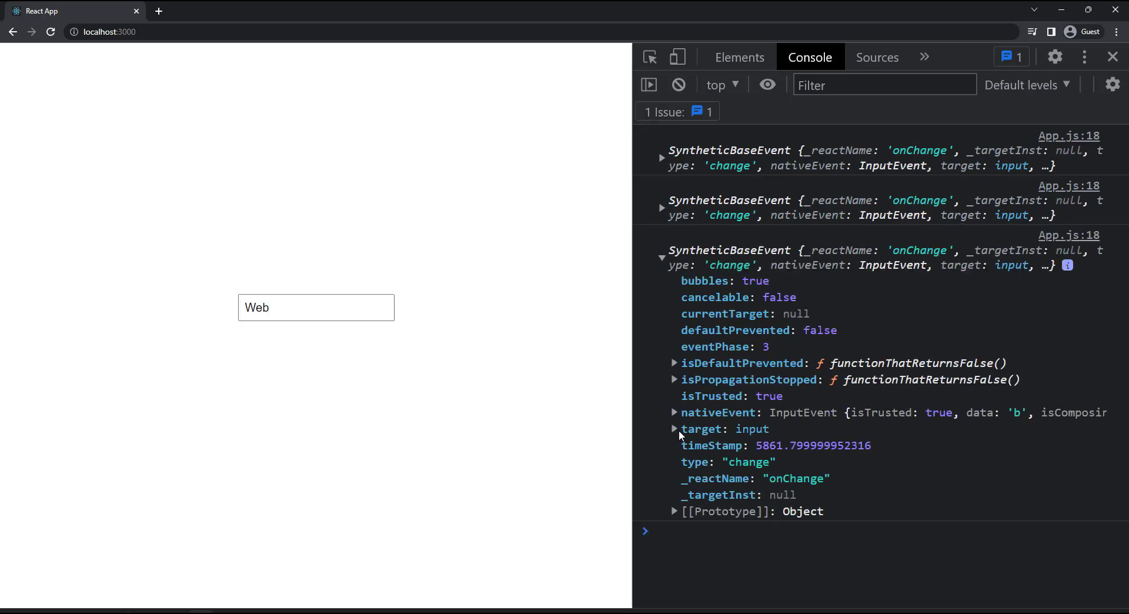
click(675, 429)
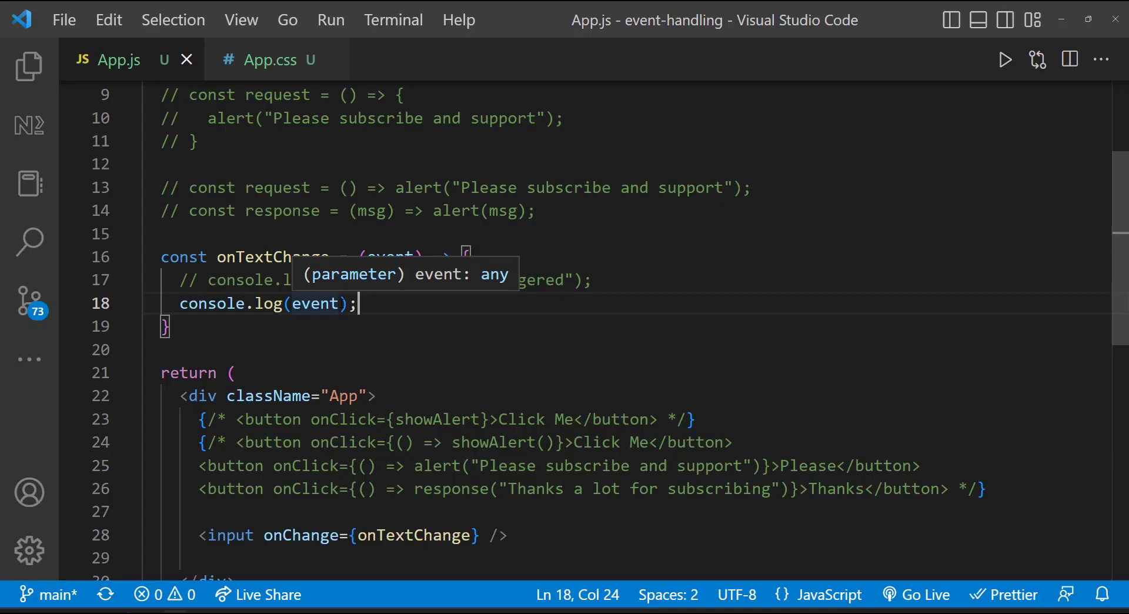
text(.target.val)
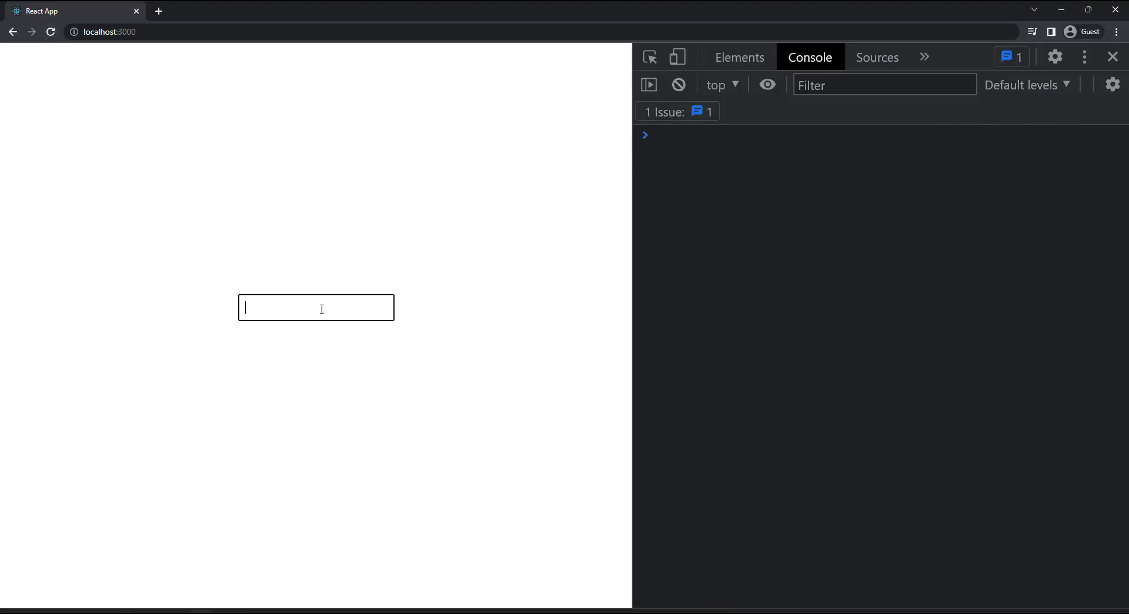
text(WebTechTal)
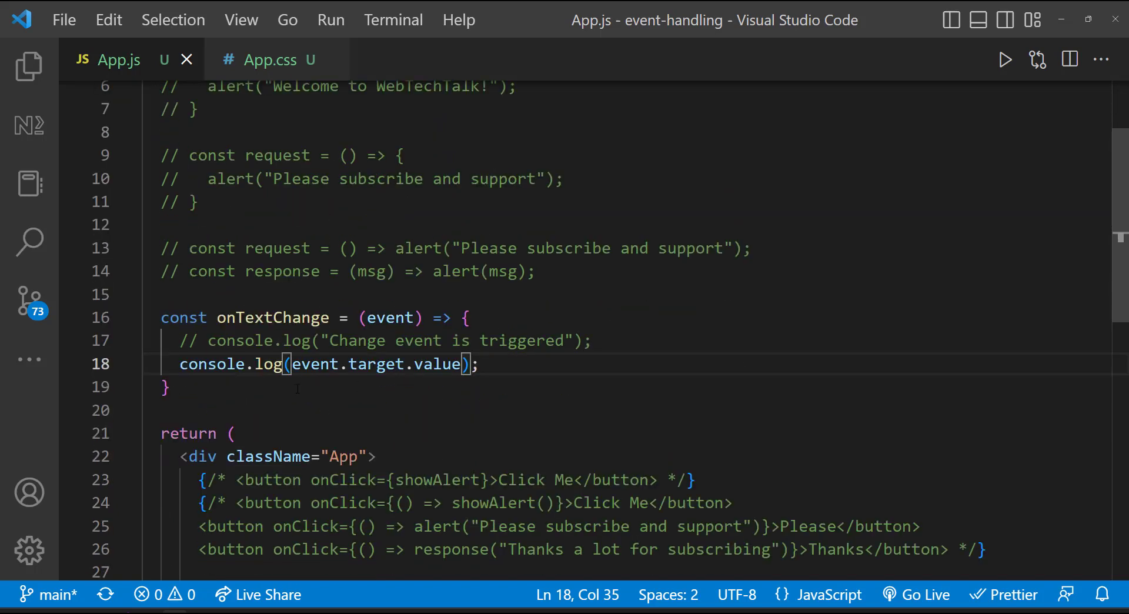
Step: Add let count = 0 and a count div styled fontSize 26px, bold, red
text(let count)
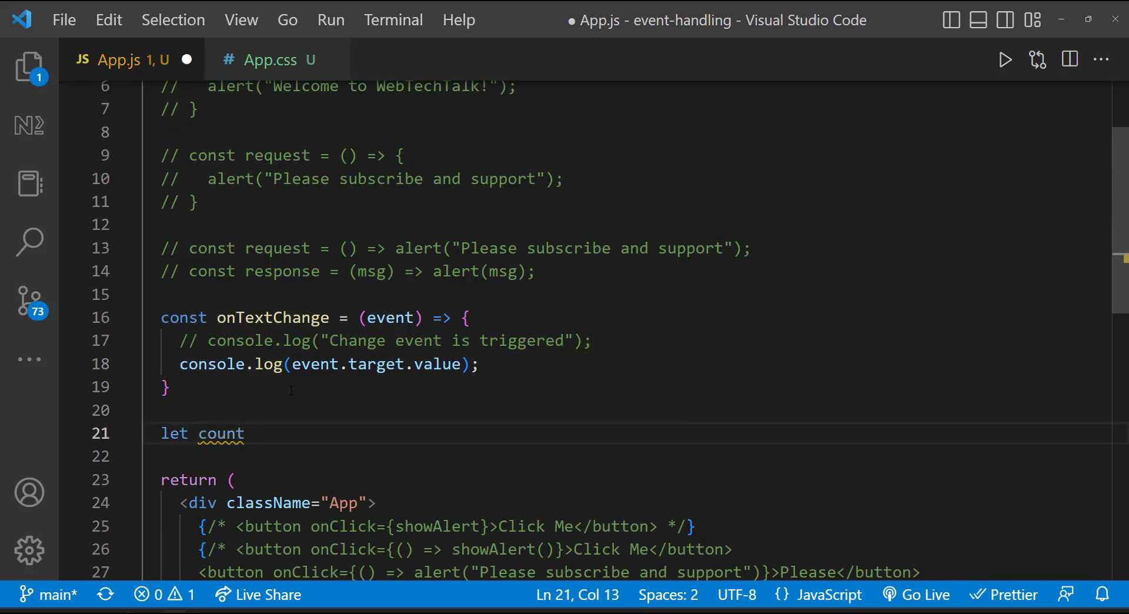
text(= 0;)
text(<div>{count}</div>)
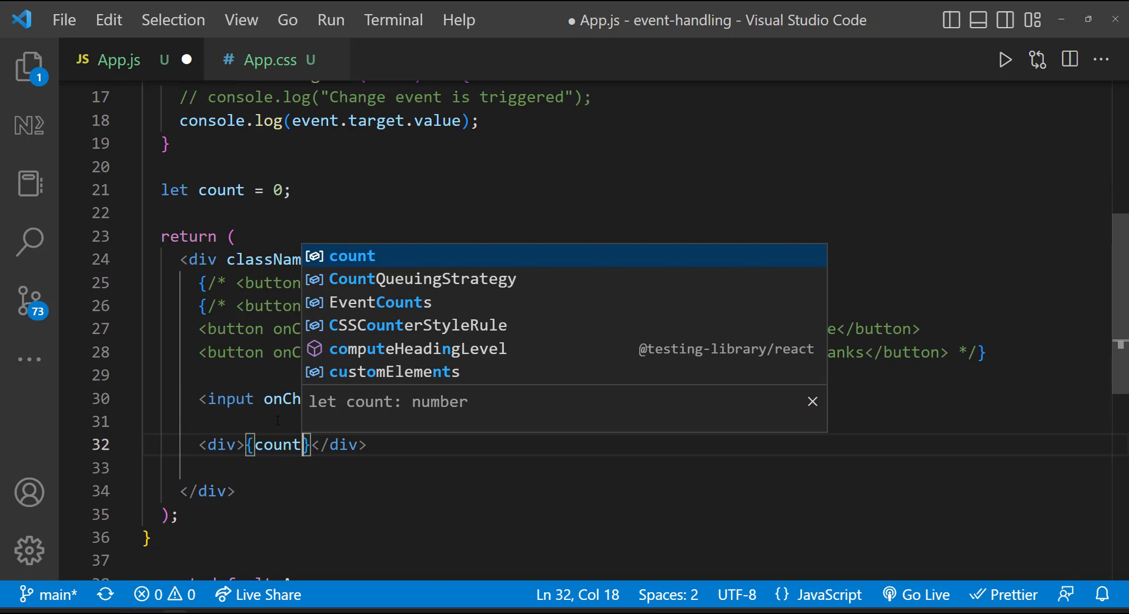
text(style={{fontSize: "26px"})
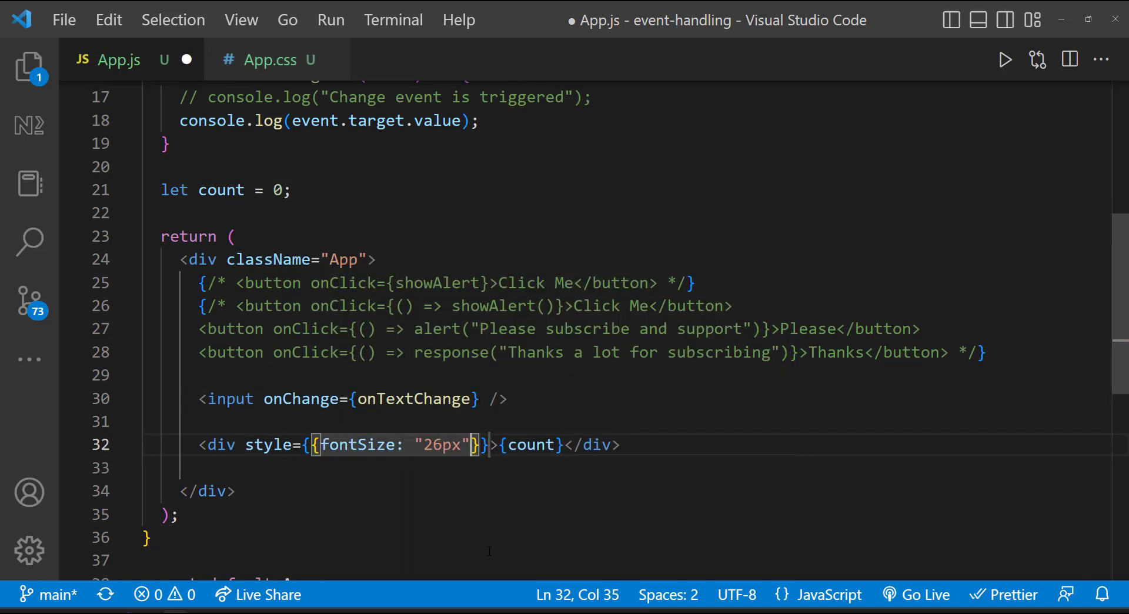
text(, fontWeight: "bold", color: "red")
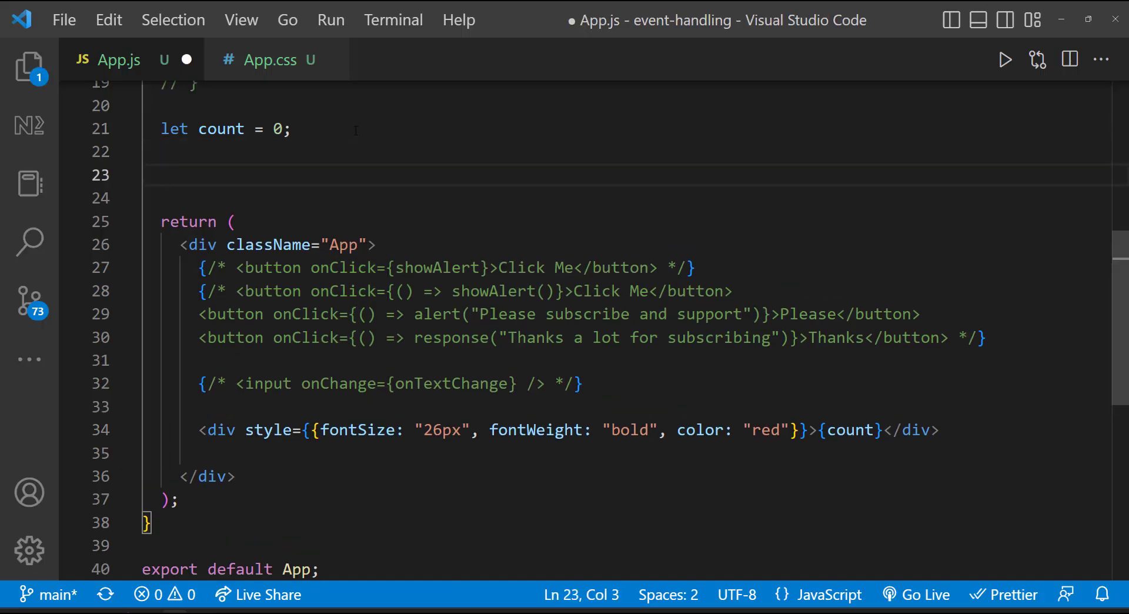
Step: Add const increment and an Increment button with onClick={increment}, starting a console log inside it
text(const increment = () => {)
text(count = count + 1;)
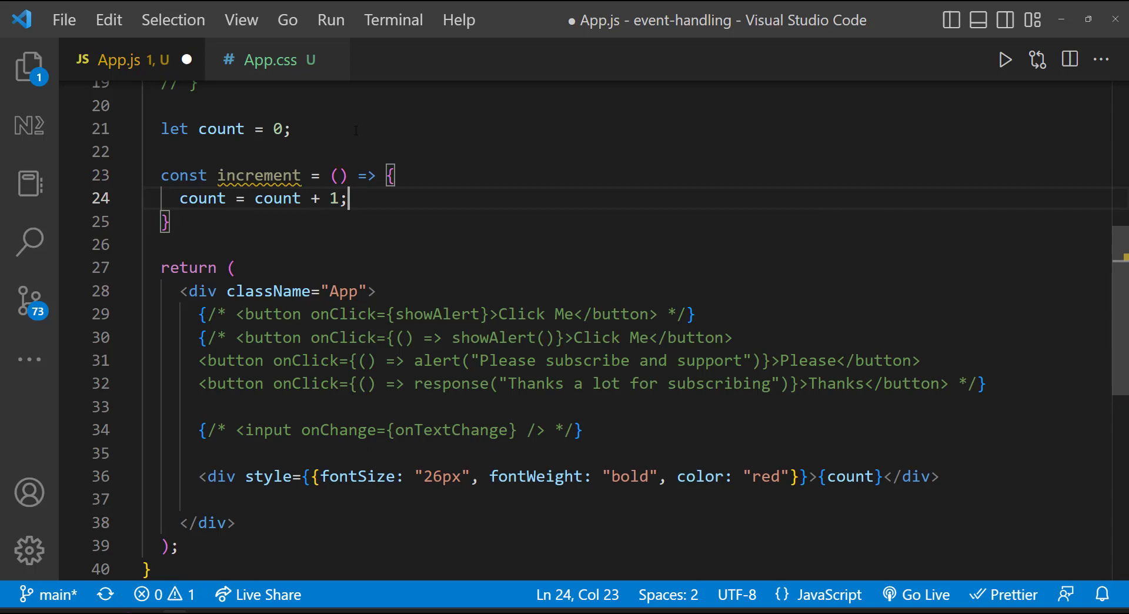
text(<butt)
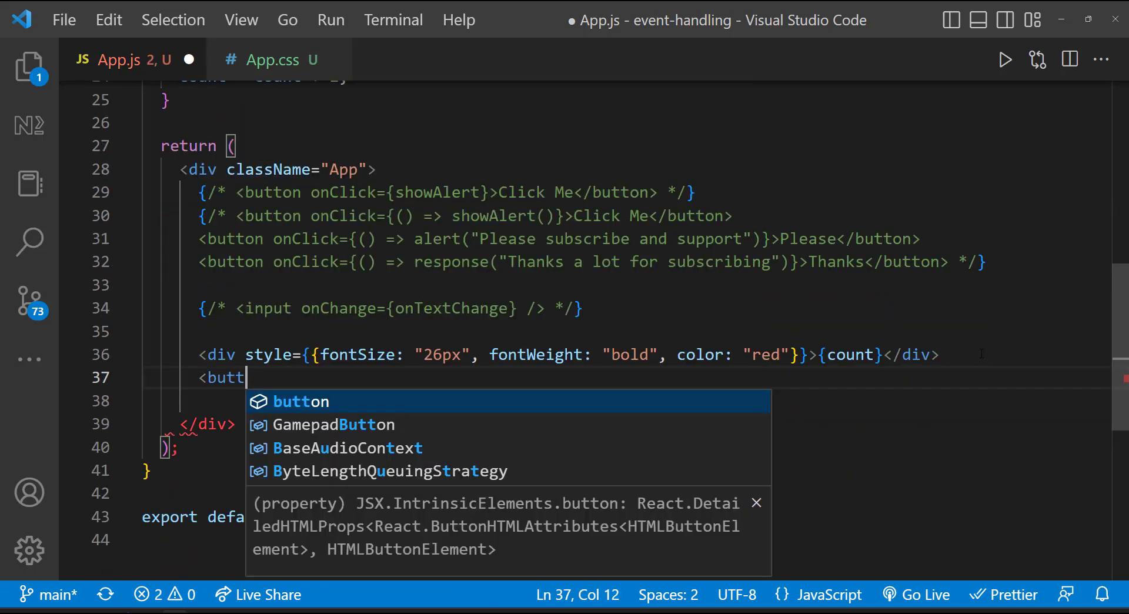
text(on>Increment</button>)
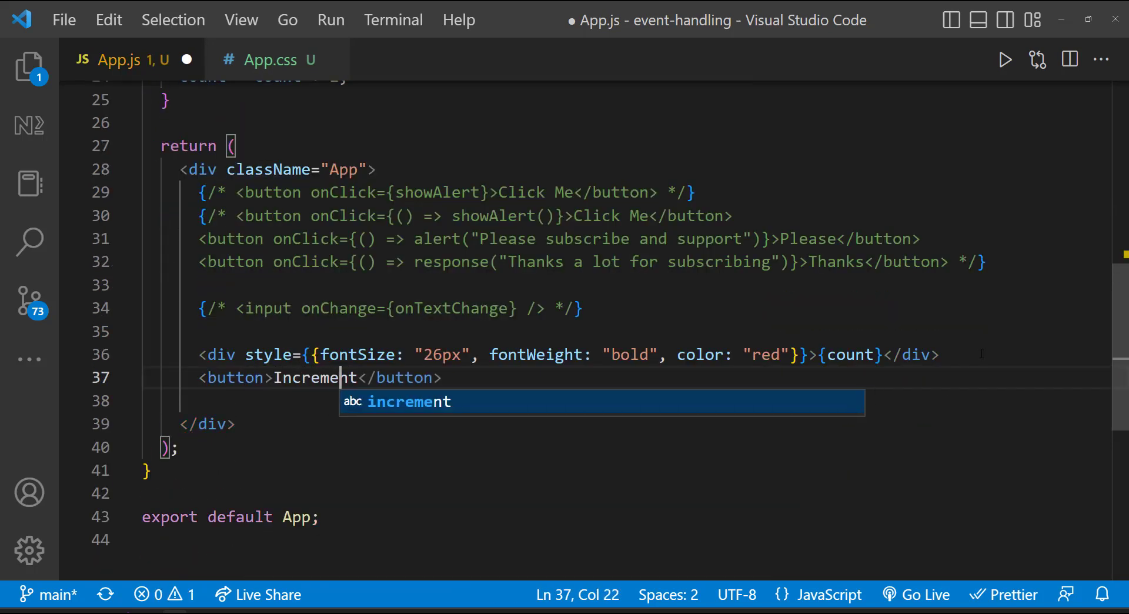
text(onClick={increment)
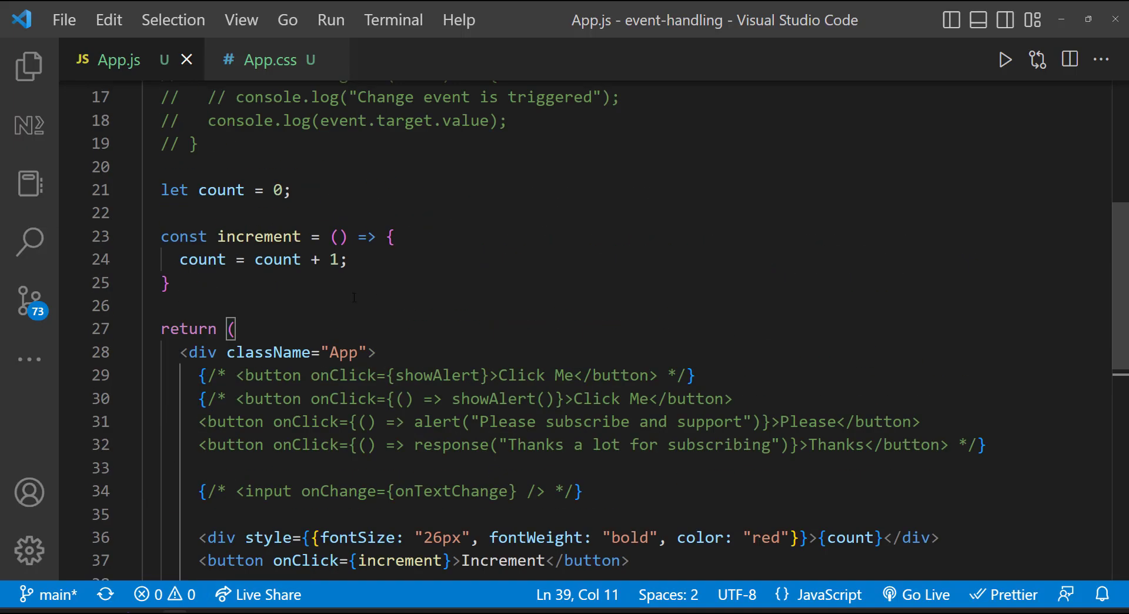
text(console.)
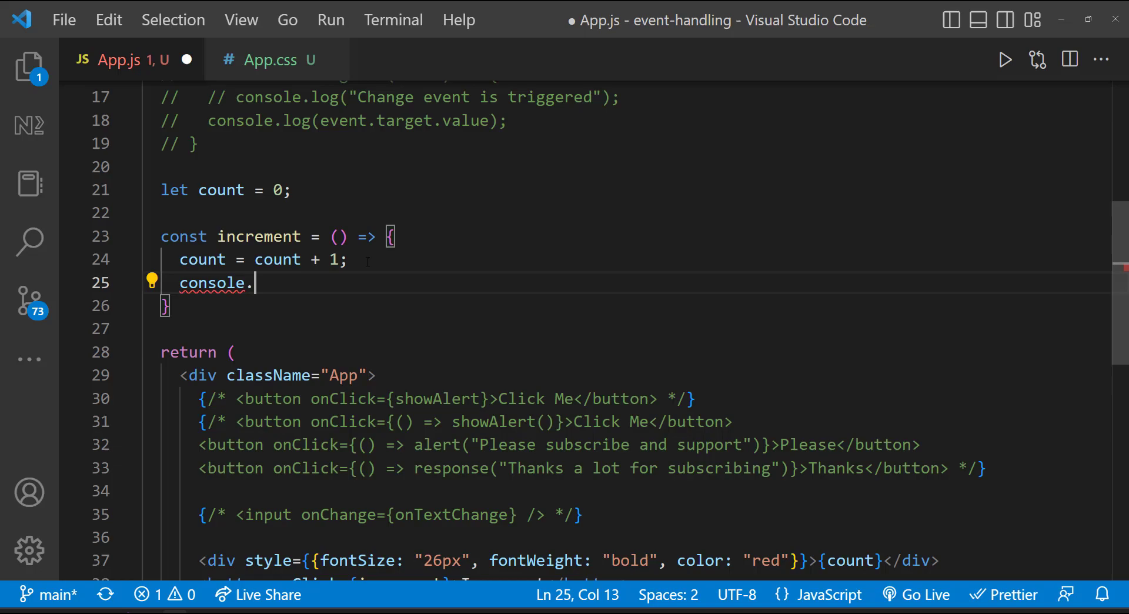
Step: Log count inside increment, then click Increment so the console shows rising counts while the page stays 0
text(log(count);)
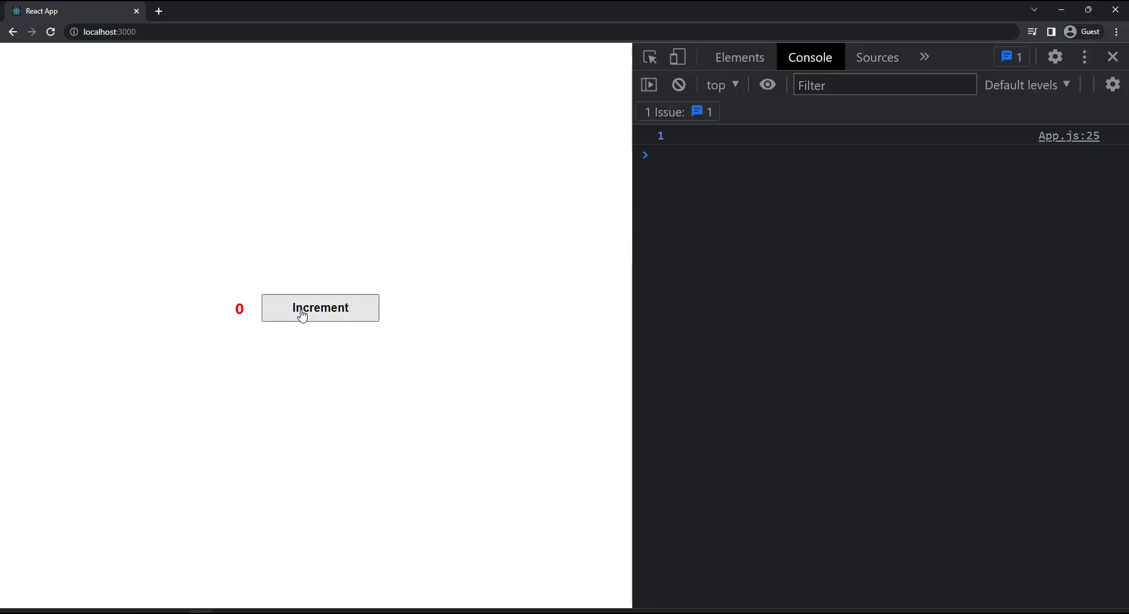
click(320, 307)
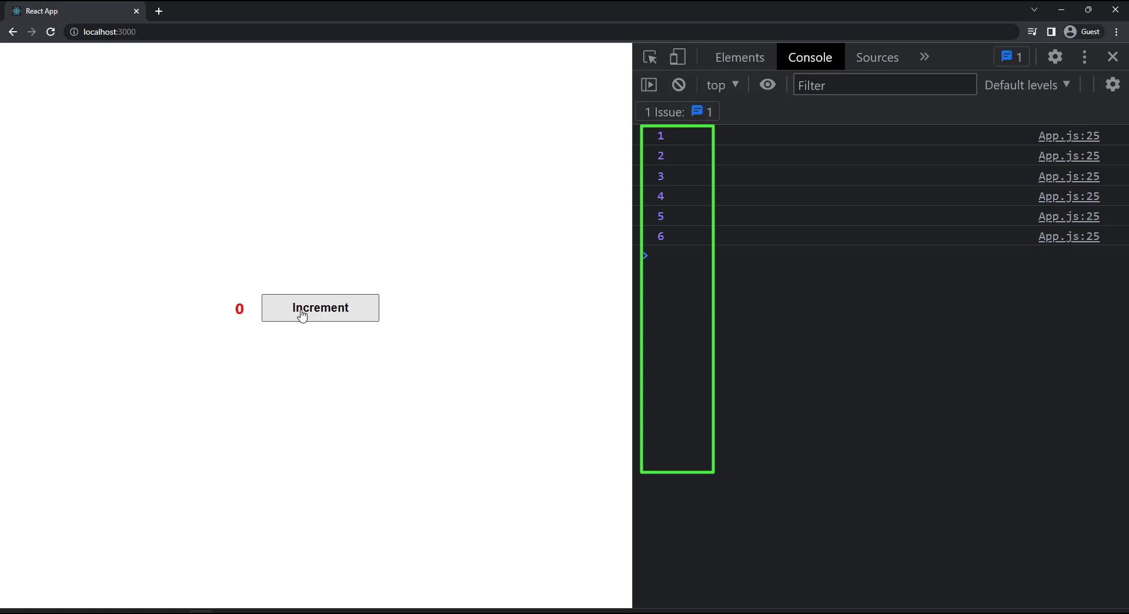
click(320, 307)
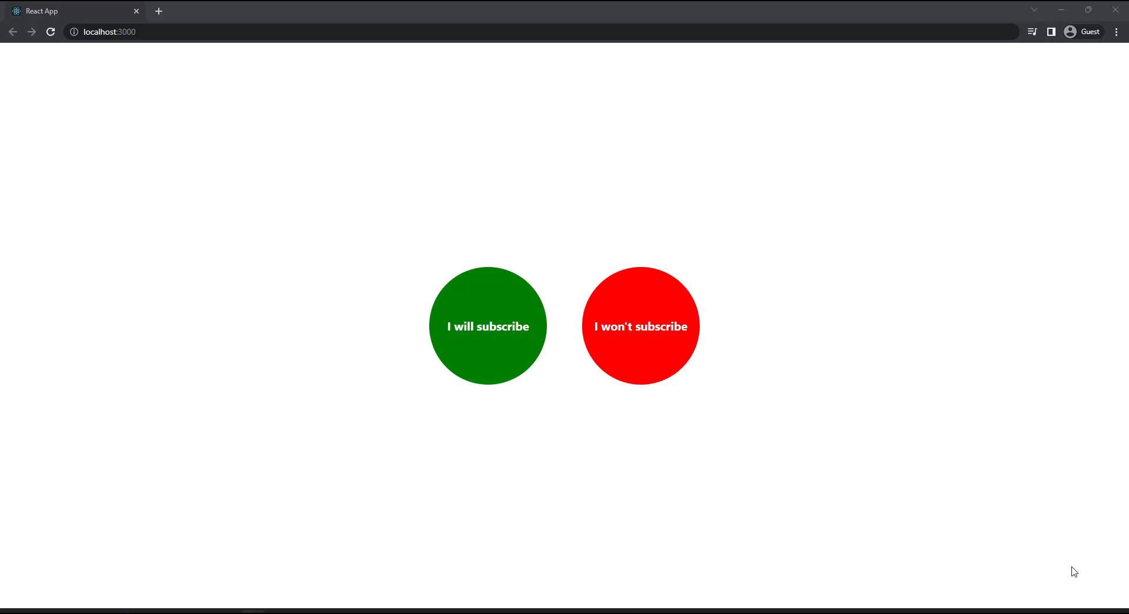
Step: Choose I will subscribe and I won't subscribe, dismissing the thank-you and reconsider alerts
click(487, 326)
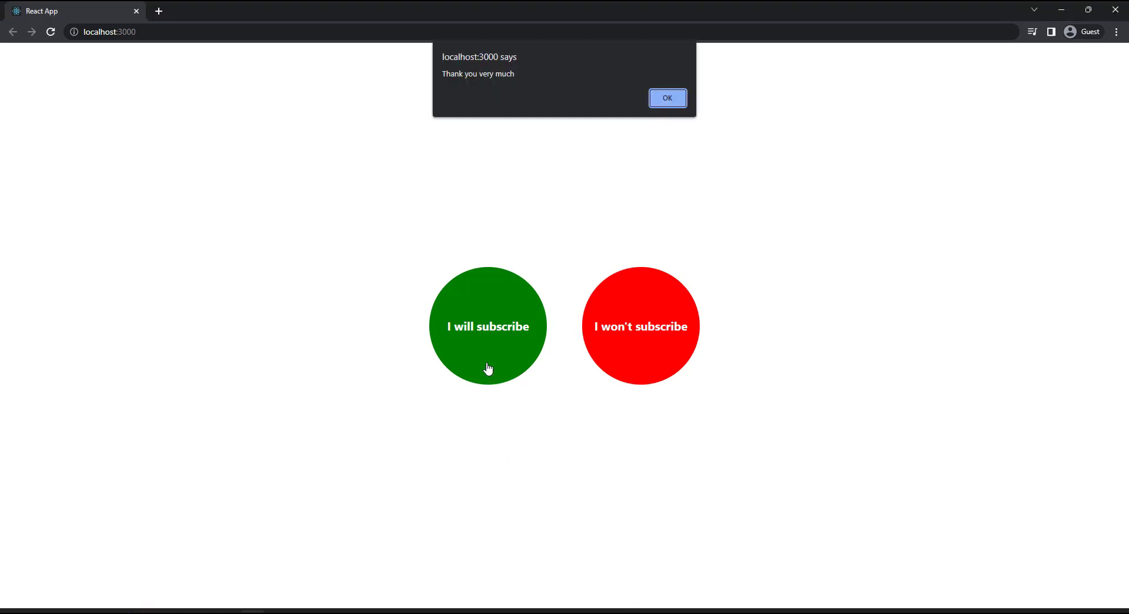
mouse_move(615, 186)
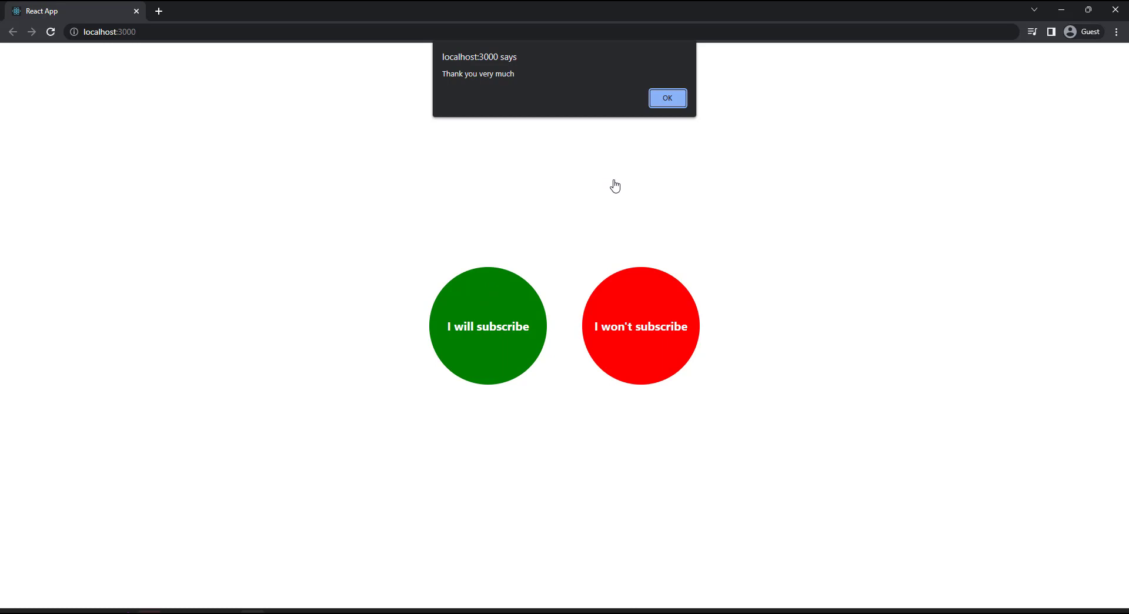
click(667, 97)
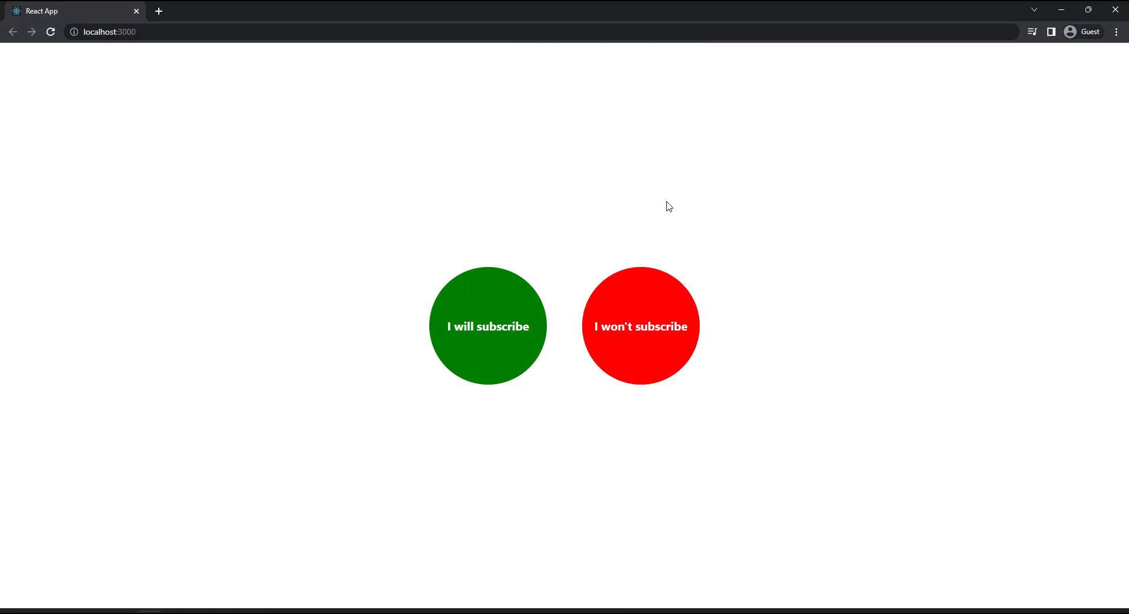
click(639, 326)
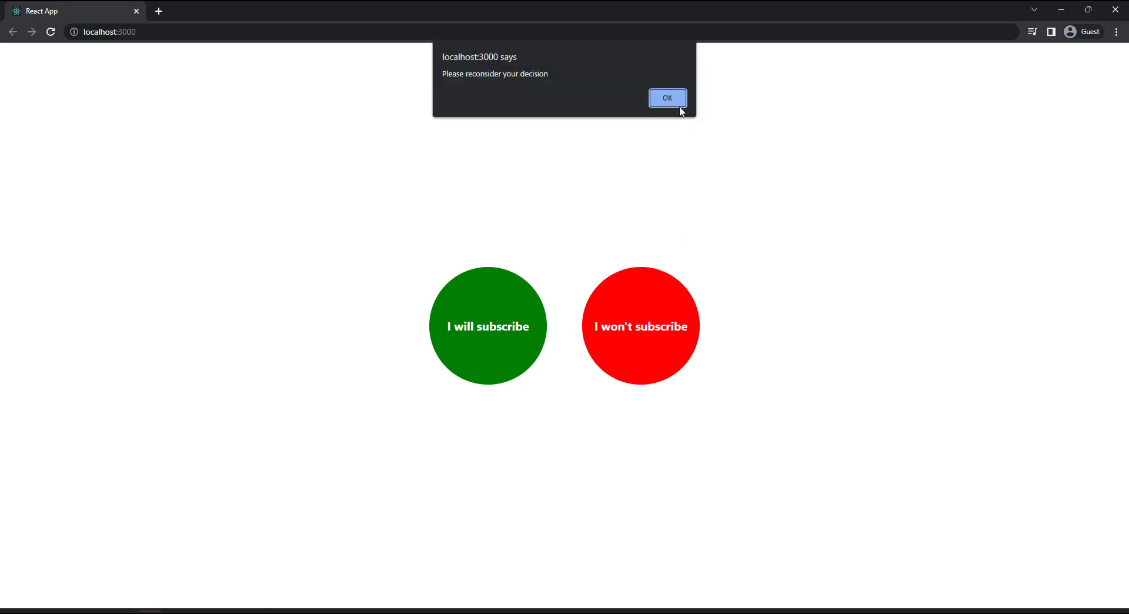
click(665, 97)
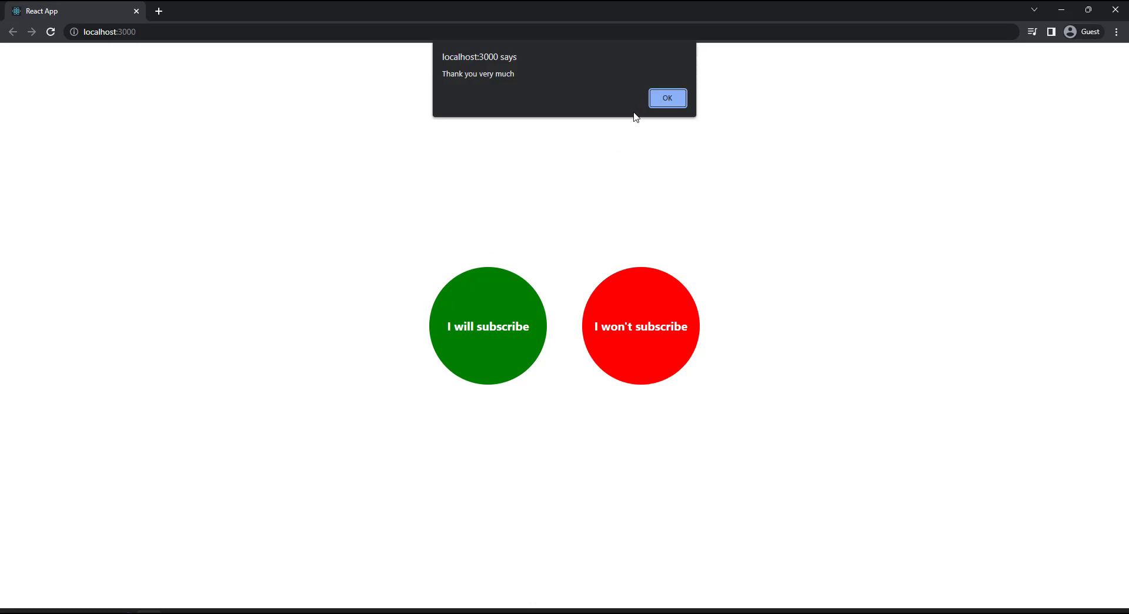
click(666, 98)
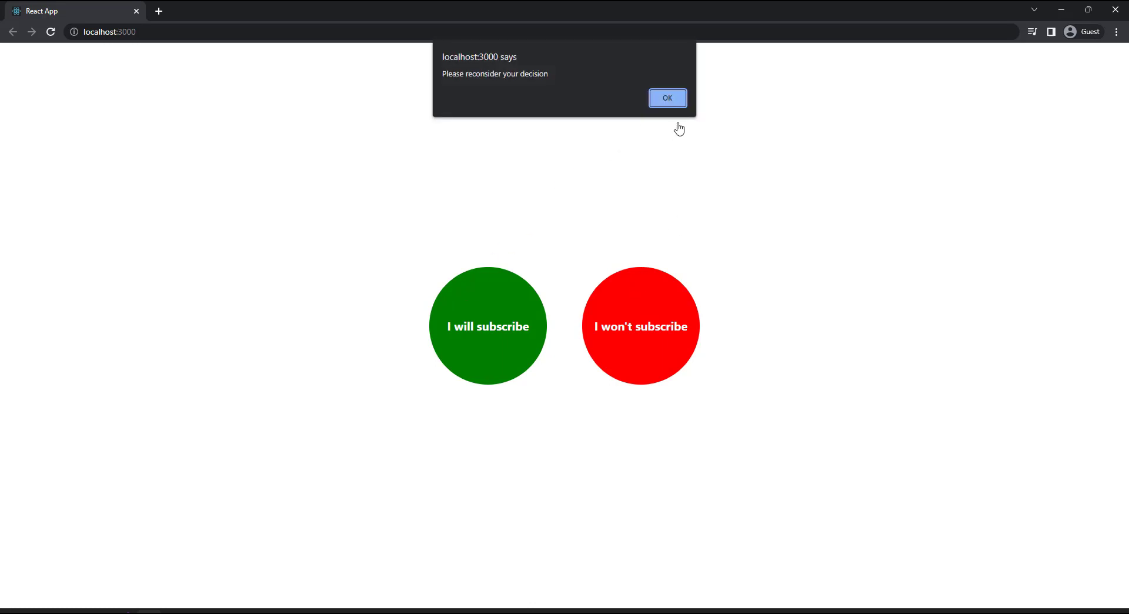
click(666, 97)
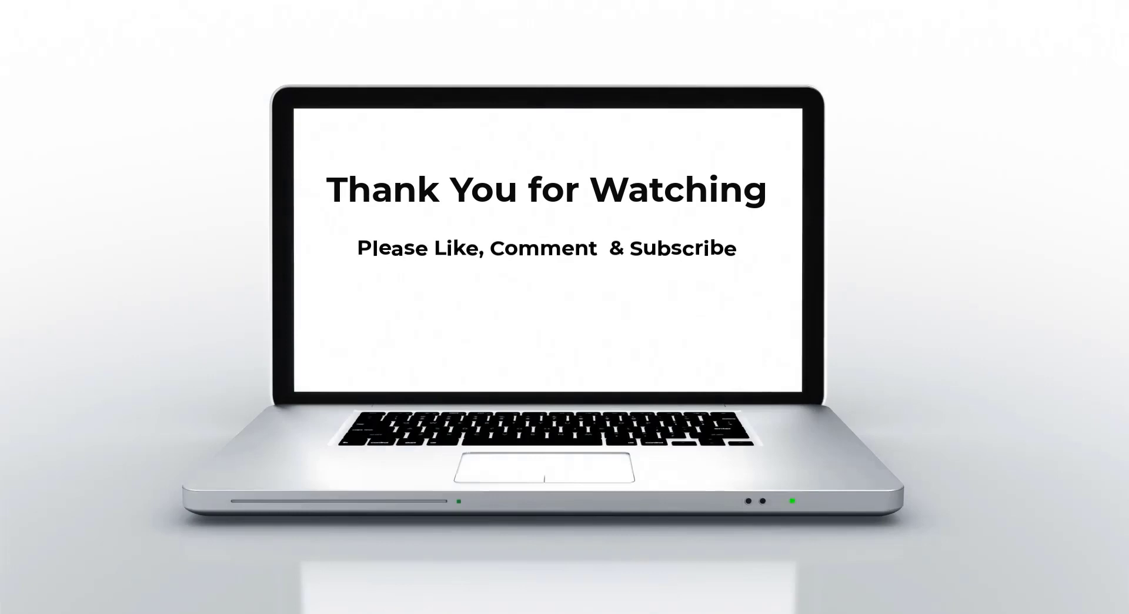